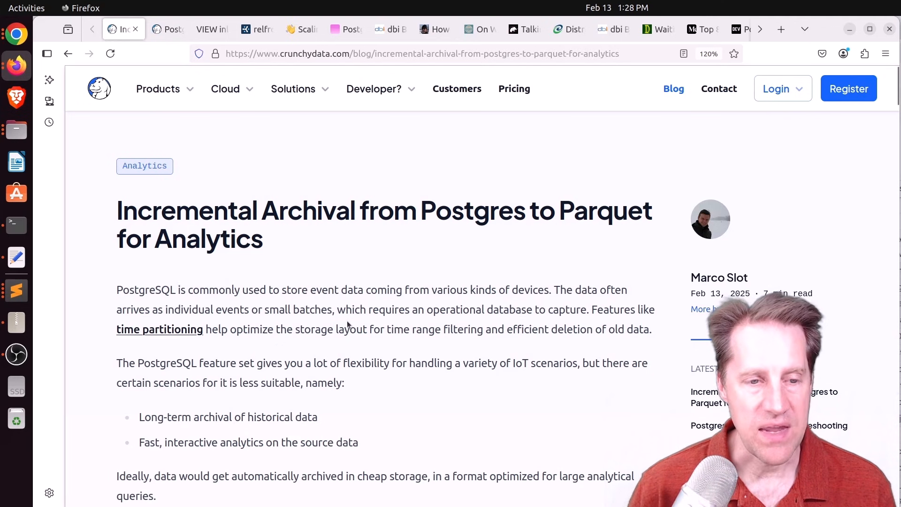
# Scroll the Parquet archival article from its intro down to the pg_parquet and pg_incremental bullets.
pyautogui.scroll(-3)
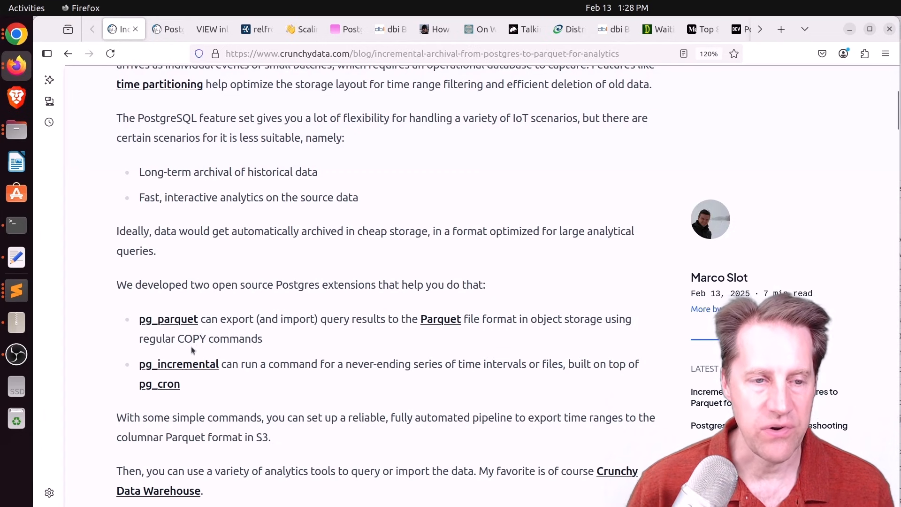
pyautogui.moveTo(179, 364)
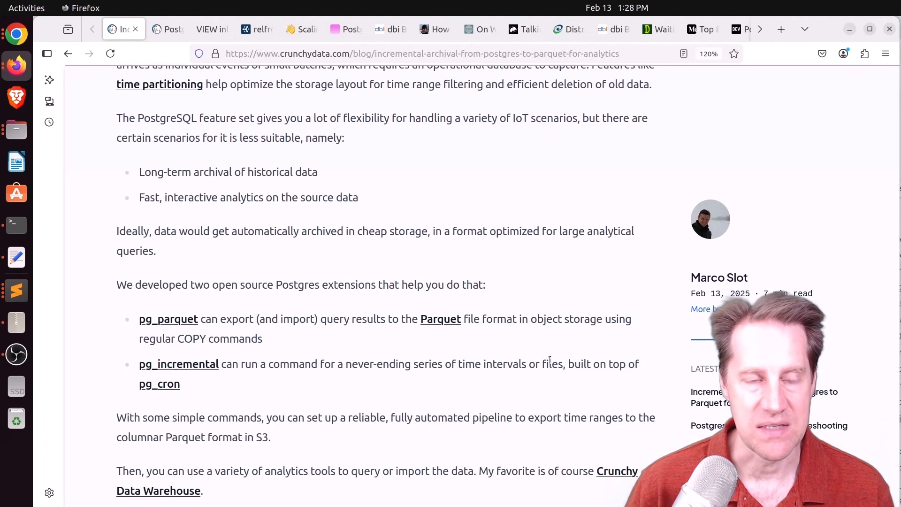
pyautogui.scroll(-3)
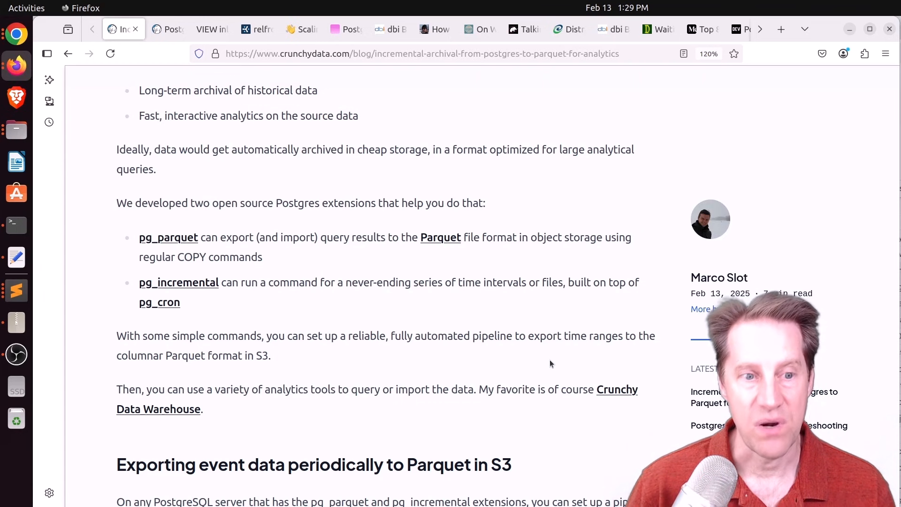
# Scroll through the hourly export SQL block and Analytics on Parquet in S3 to the Iceberg heading.
pyautogui.scroll(-3)
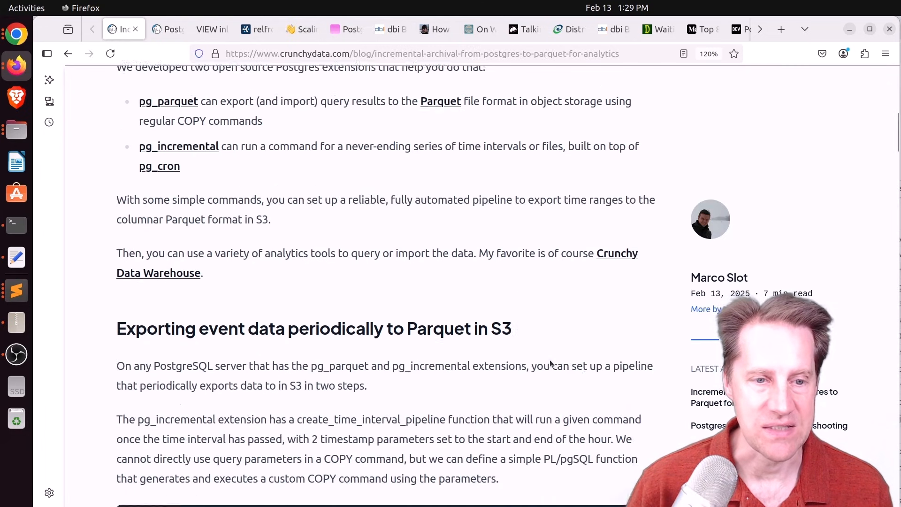
pyautogui.scroll(-3)
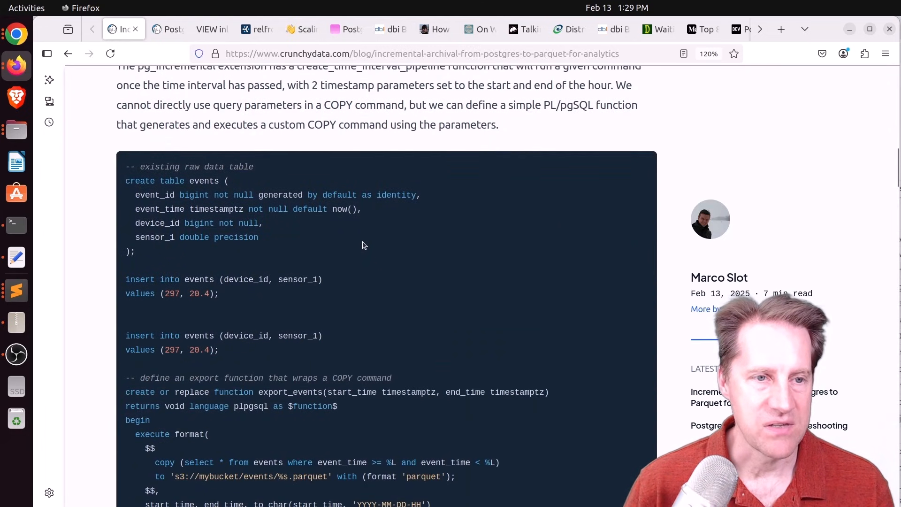
pyautogui.scroll(-3)
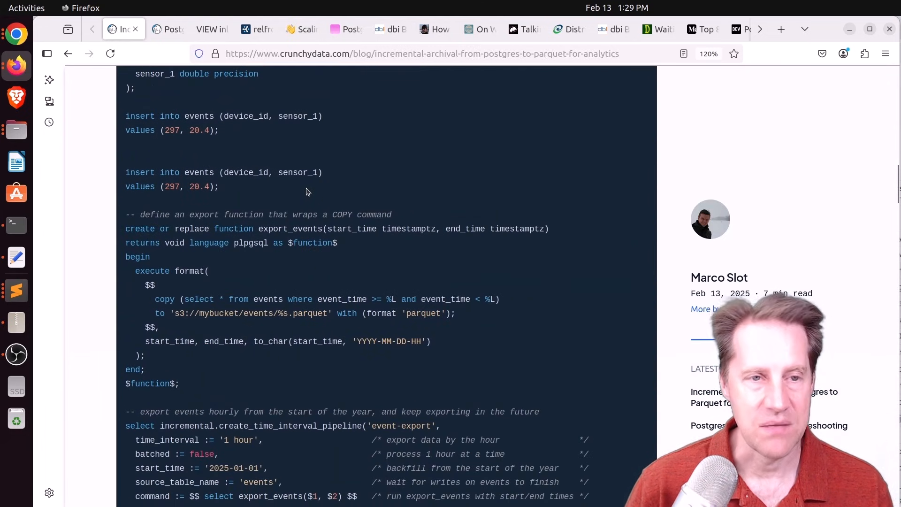
pyautogui.scroll(-3)
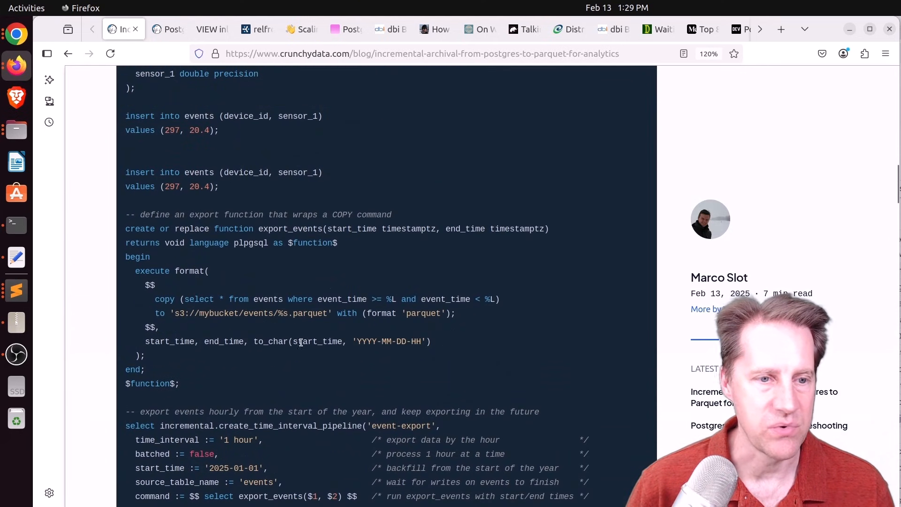
pyautogui.scroll(-3)
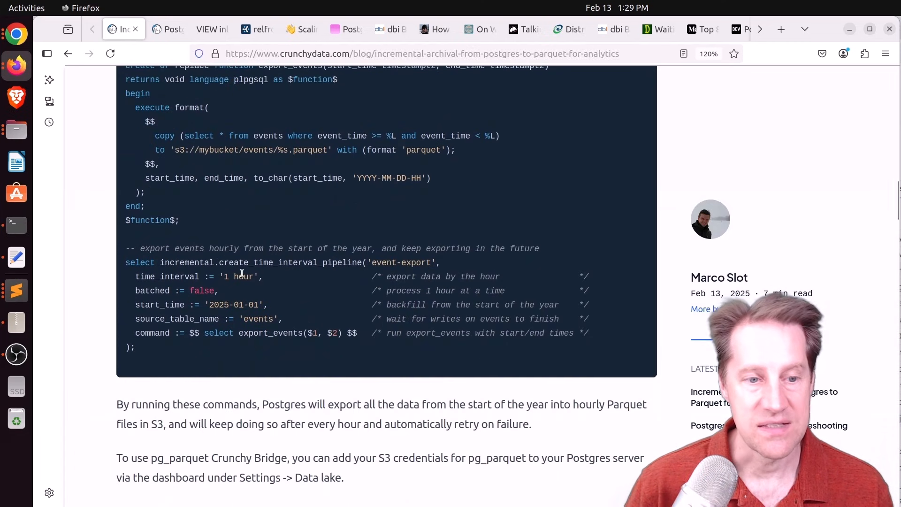
pyautogui.moveTo(244, 265)
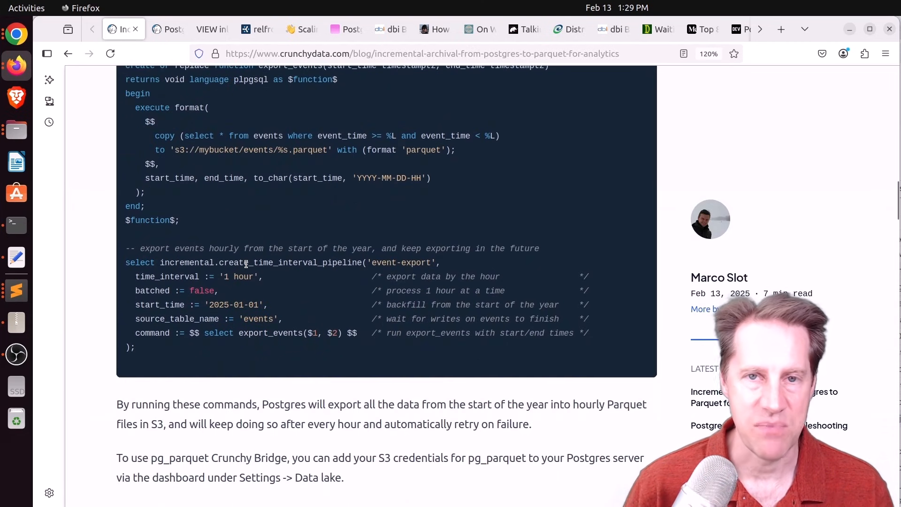
pyautogui.scroll(-3)
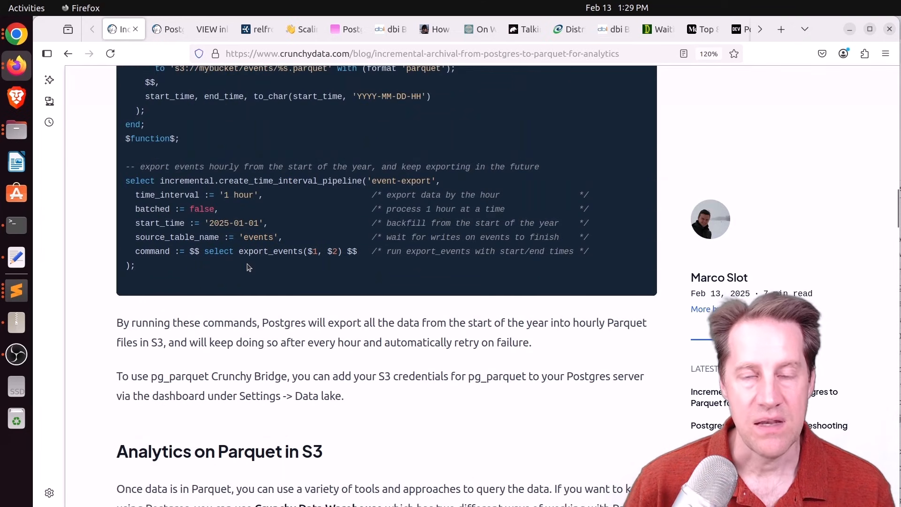
pyautogui.scroll(-3)
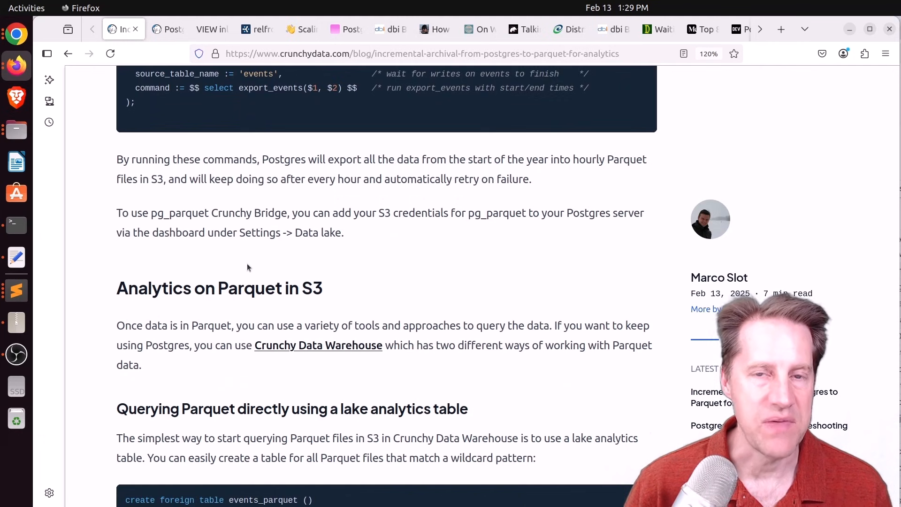
pyautogui.moveTo(359, 345)
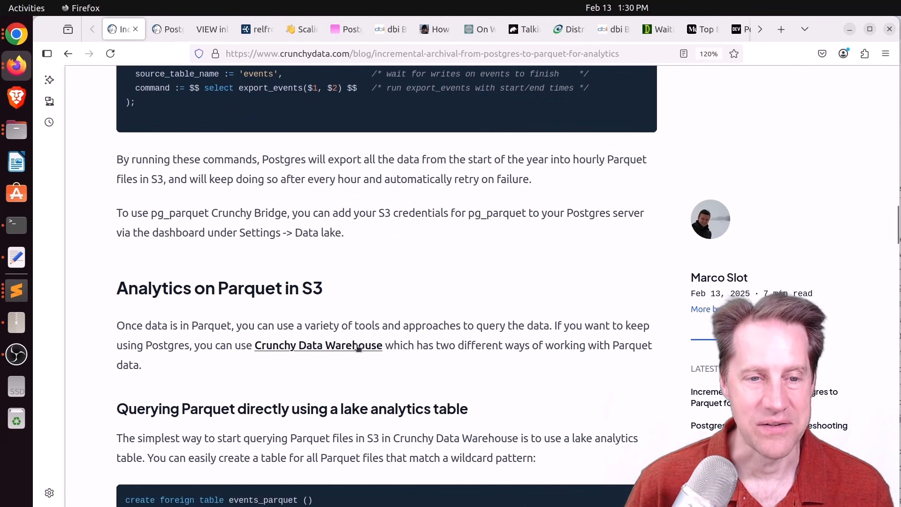
pyautogui.moveTo(318, 344)
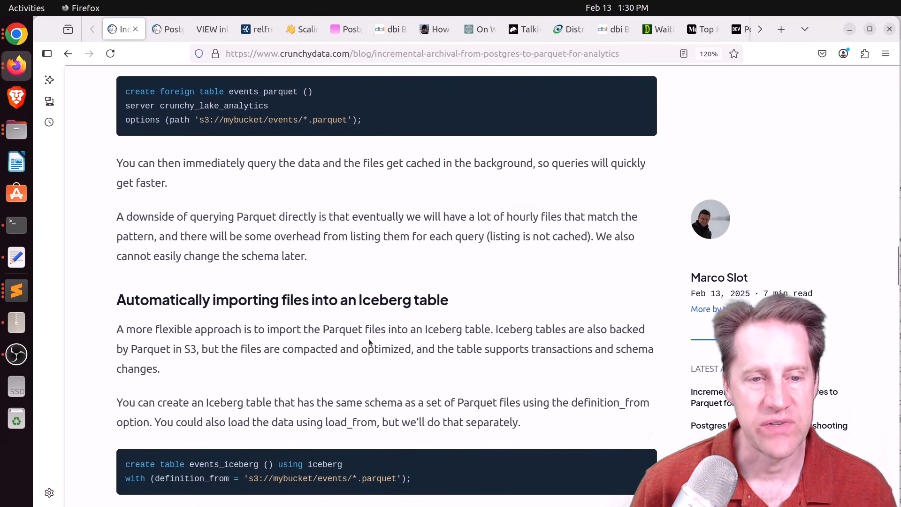
# Scroll past the 100M-row runtime bar chart to 'The simplicity of transactional ETL' heading.
pyautogui.scroll(-3)
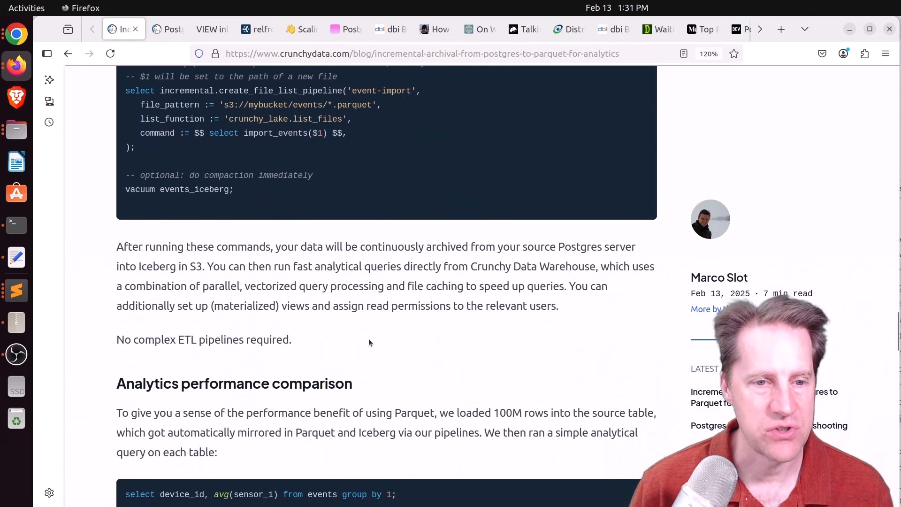
pyautogui.scroll(-3)
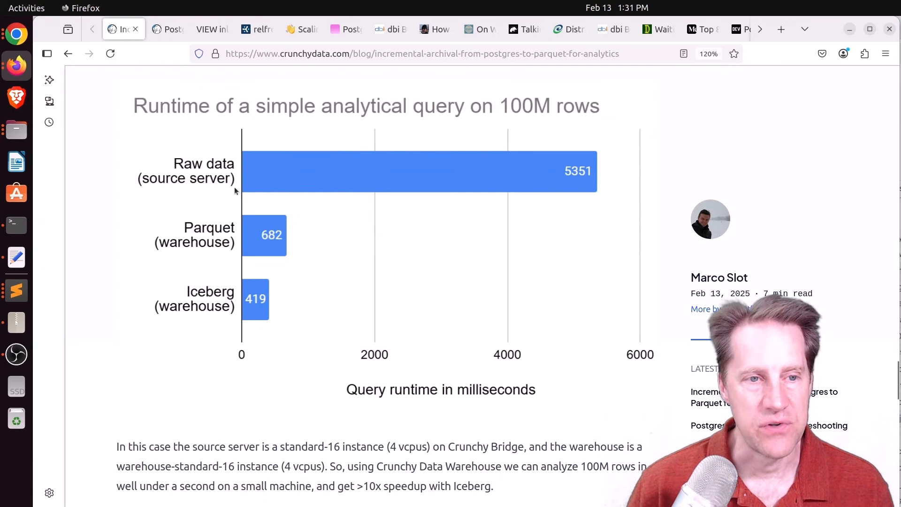
pyautogui.moveTo(400, 176)
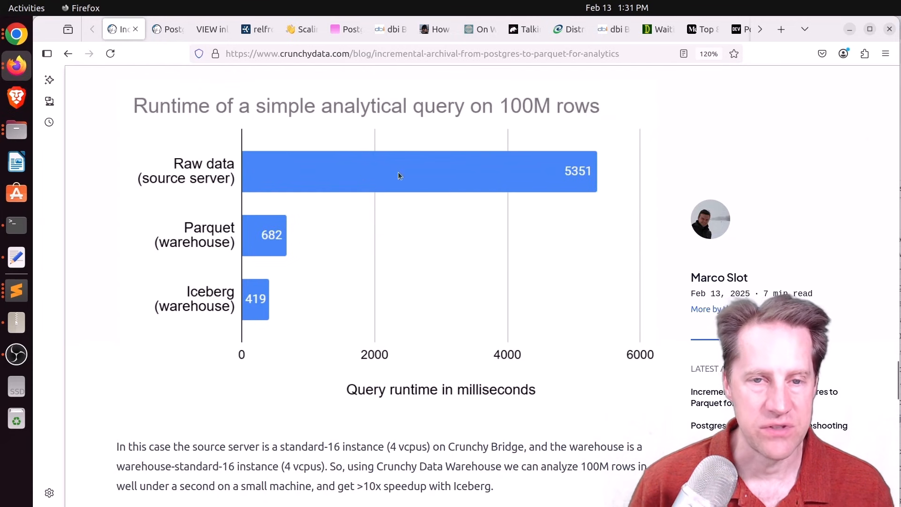
pyautogui.moveTo(541, 245)
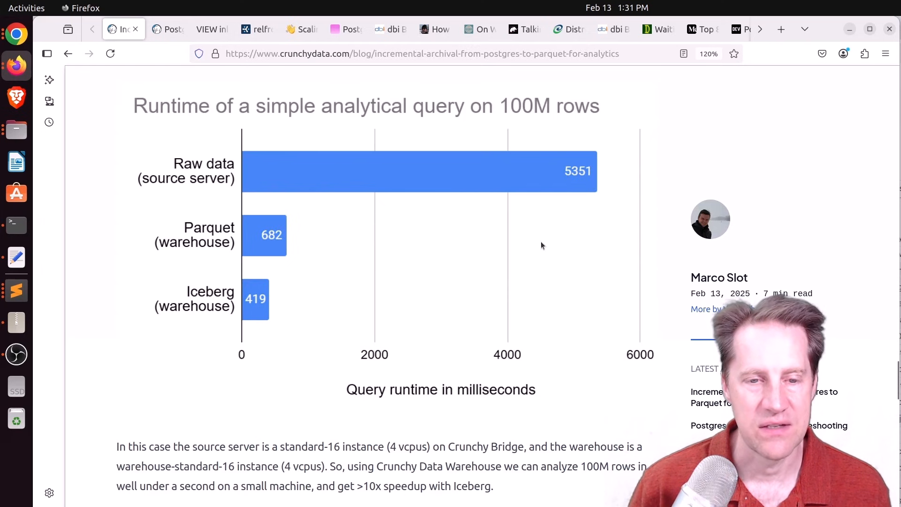
pyautogui.moveTo(337, 238)
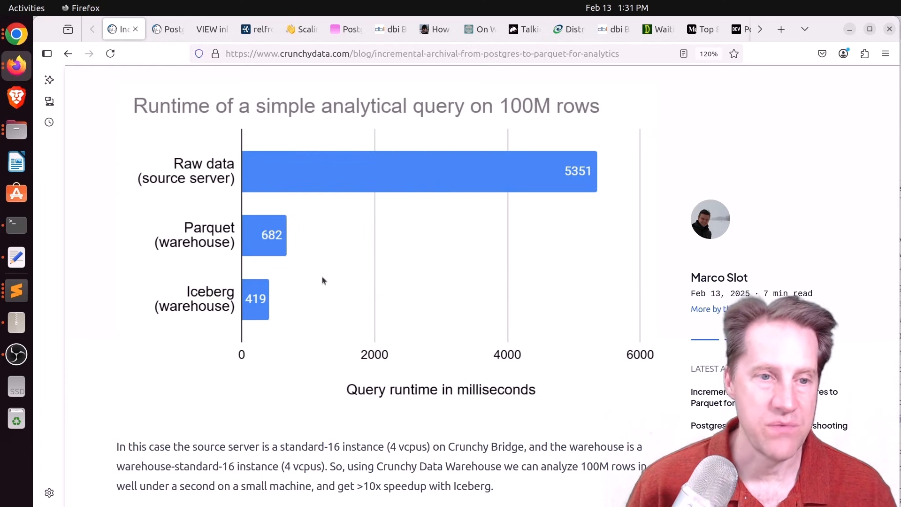
pyautogui.scroll(-3)
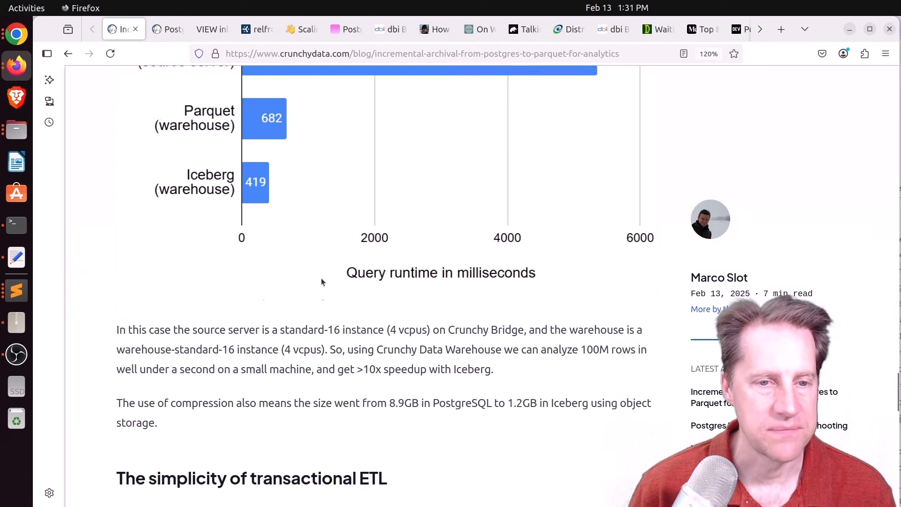
pyautogui.scroll(-3)
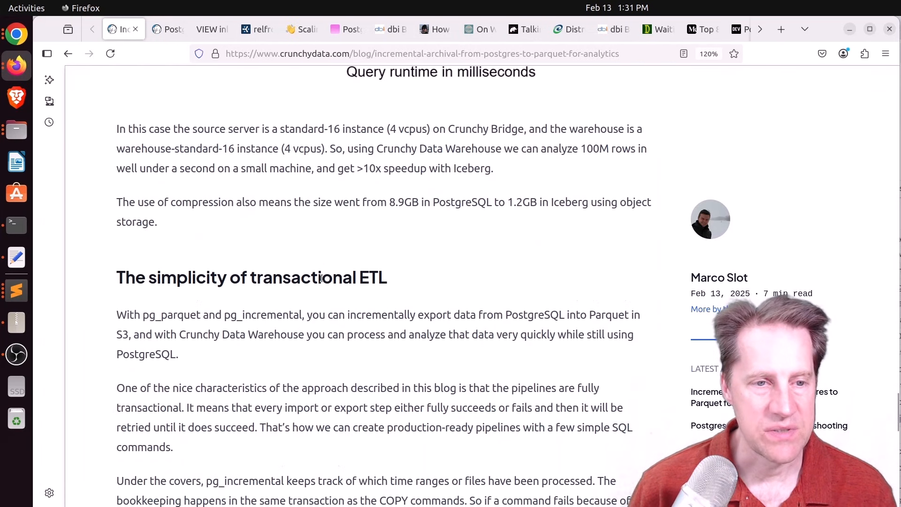
pyautogui.scroll(-3)
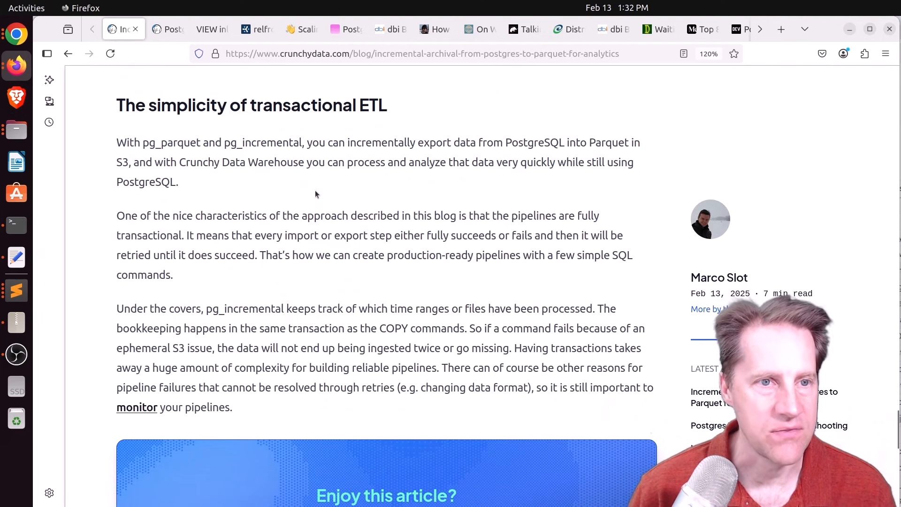
# Switch to the parallel query article and highlight the sentence on downgrading a parallel query to serial execution.
pyautogui.click(168, 29)
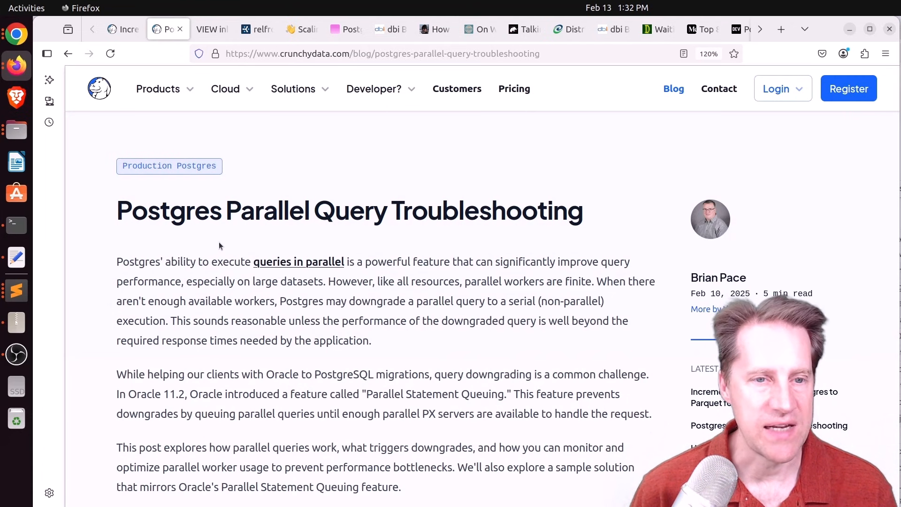
pyautogui.moveTo(233, 246)
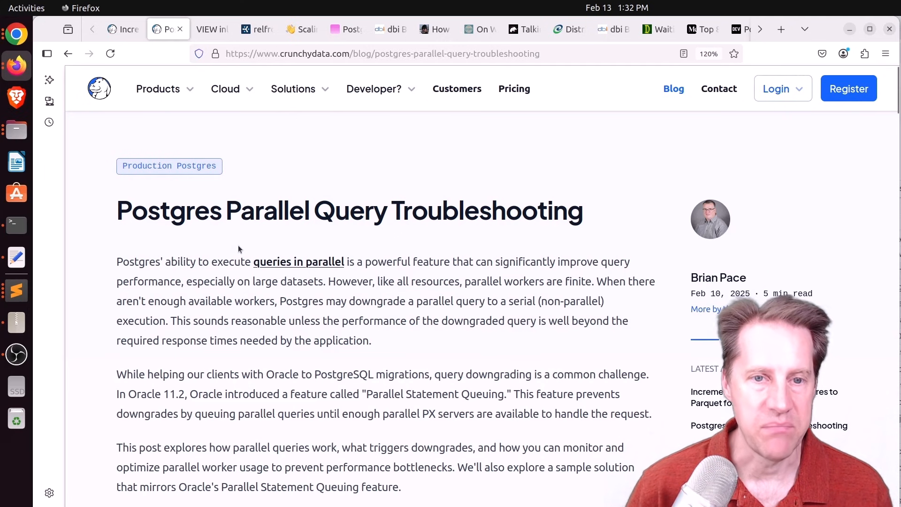
pyautogui.scroll(-3)
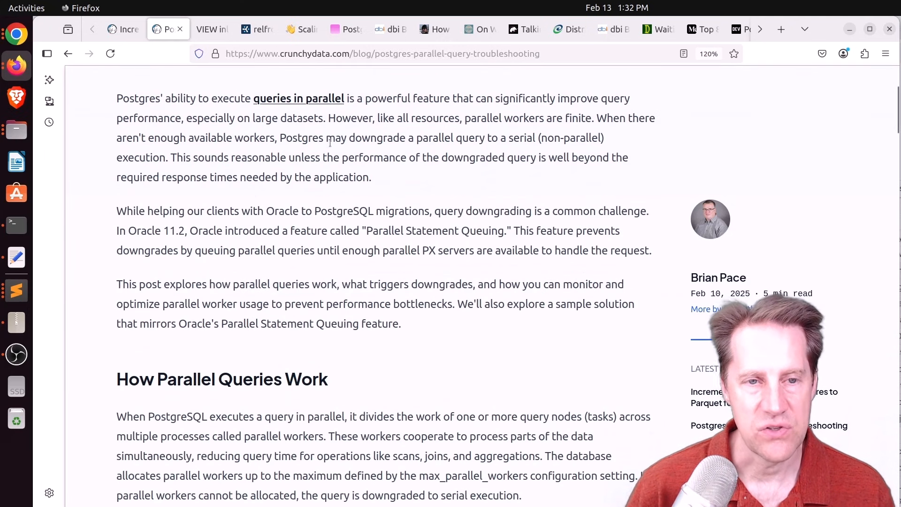
pyautogui.moveTo(349, 138); pyautogui.dragTo(432, 137)
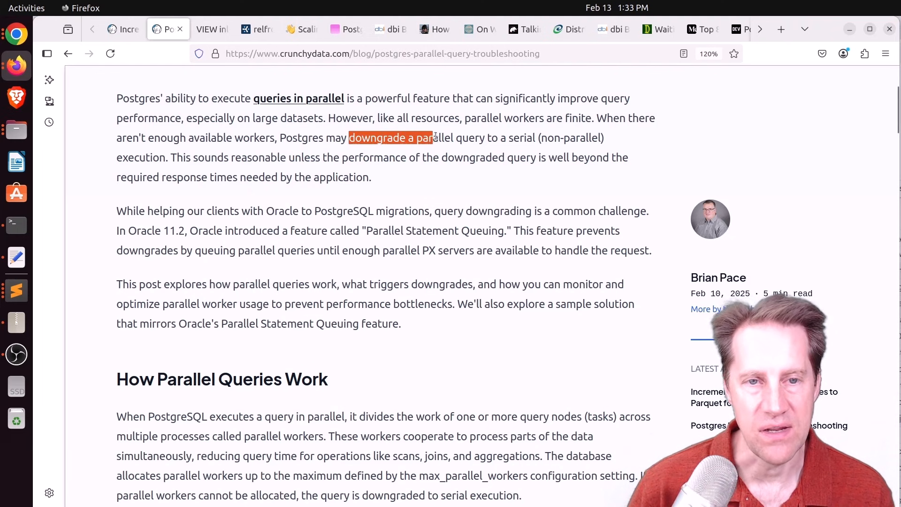
pyautogui.moveTo(435, 138); pyautogui.dragTo(543, 138)
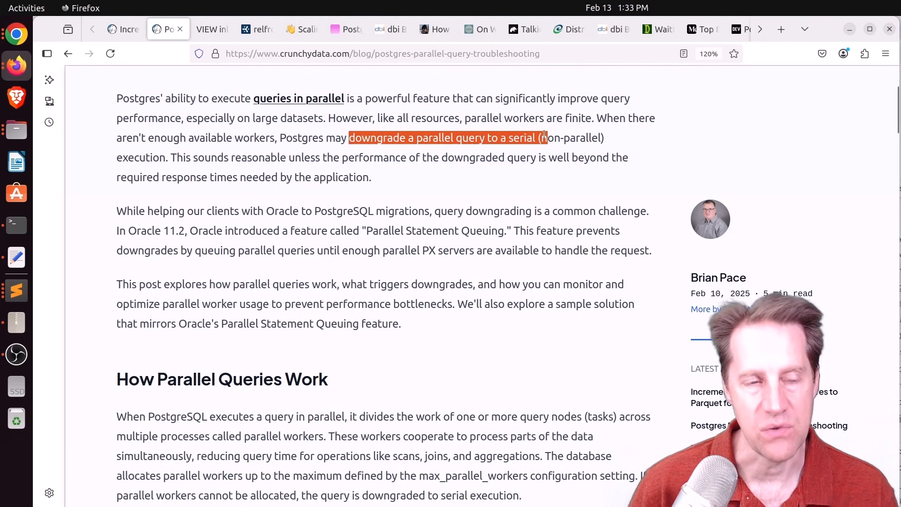
pyautogui.moveTo(450, 188)
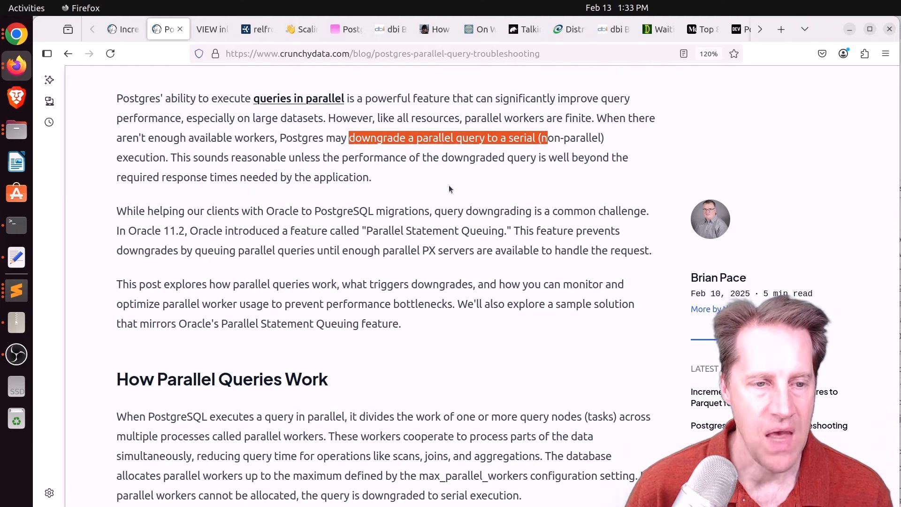
pyautogui.scroll(-3)
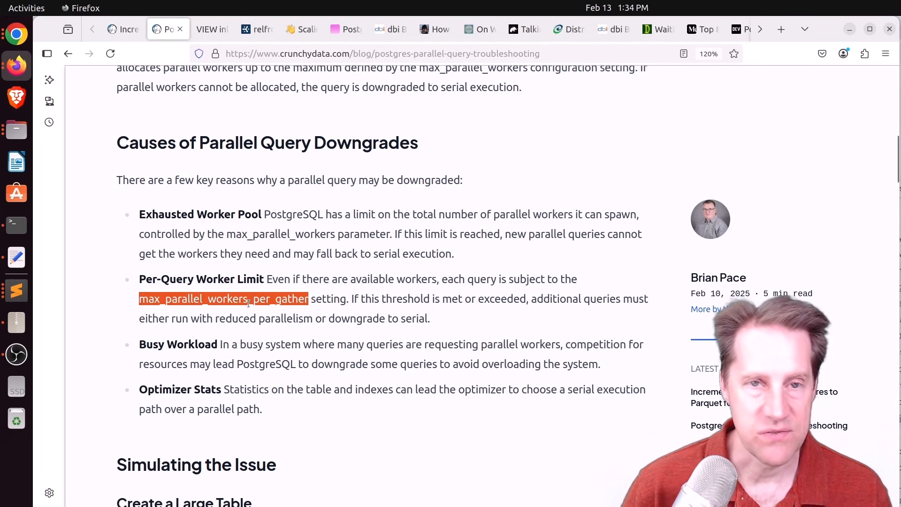
pyautogui.moveTo(249, 290)
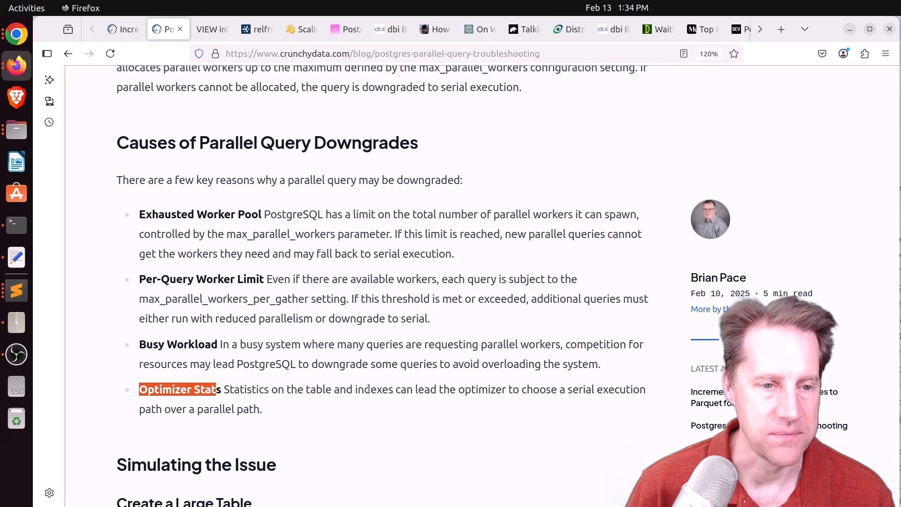
# Scroll through the simulation queries and execution plans to 'Monitoring Parallel Workers in Use'.
pyautogui.scroll(-3)
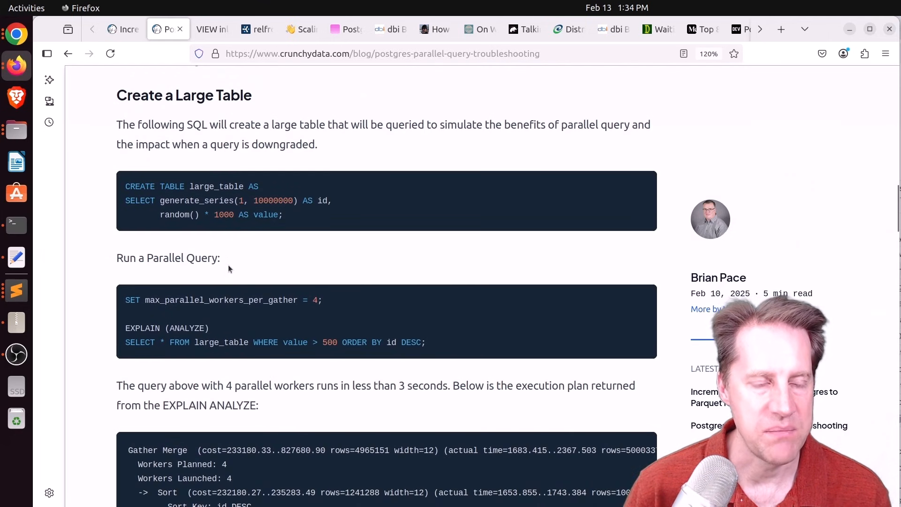
pyautogui.scroll(-3)
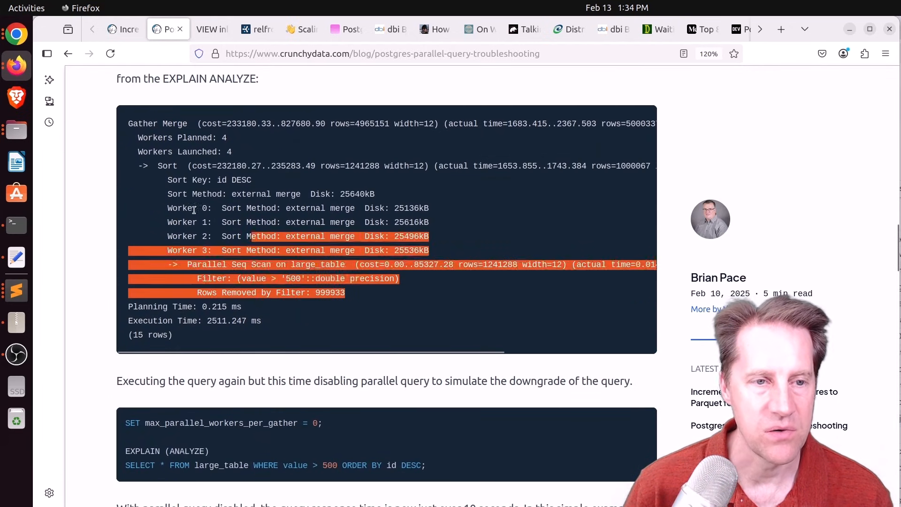
pyautogui.scroll(-3)
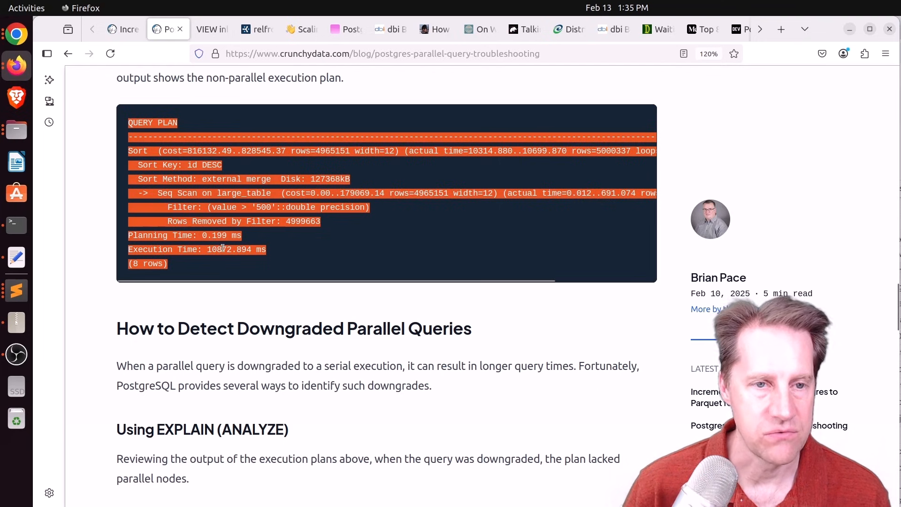
pyautogui.scroll(-3)
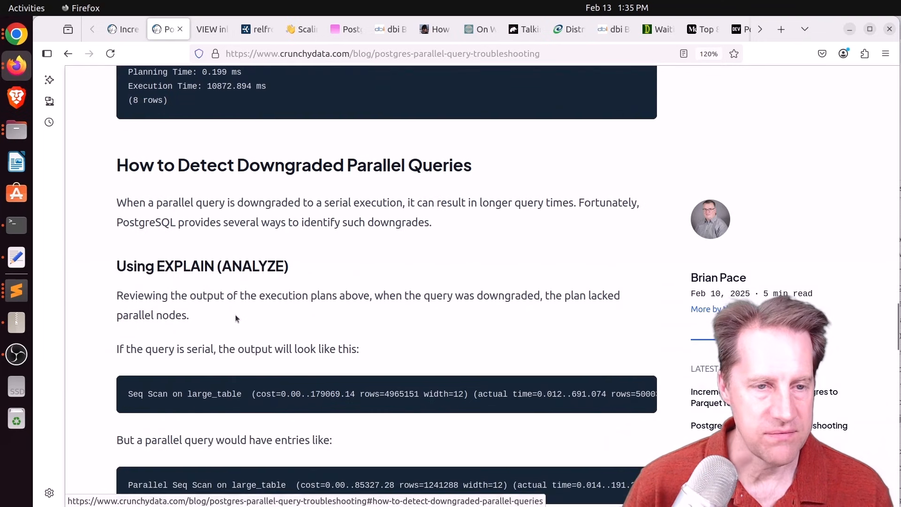
pyautogui.scroll(-3)
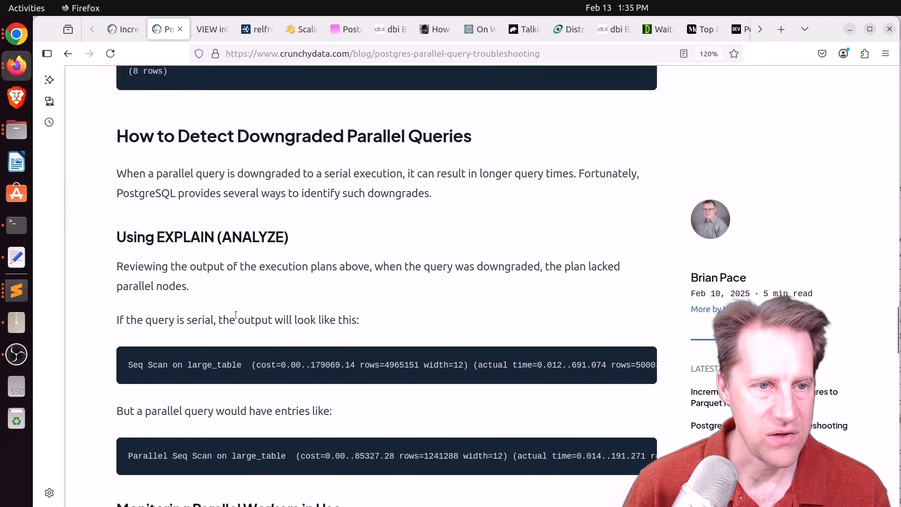
pyautogui.scroll(-3)
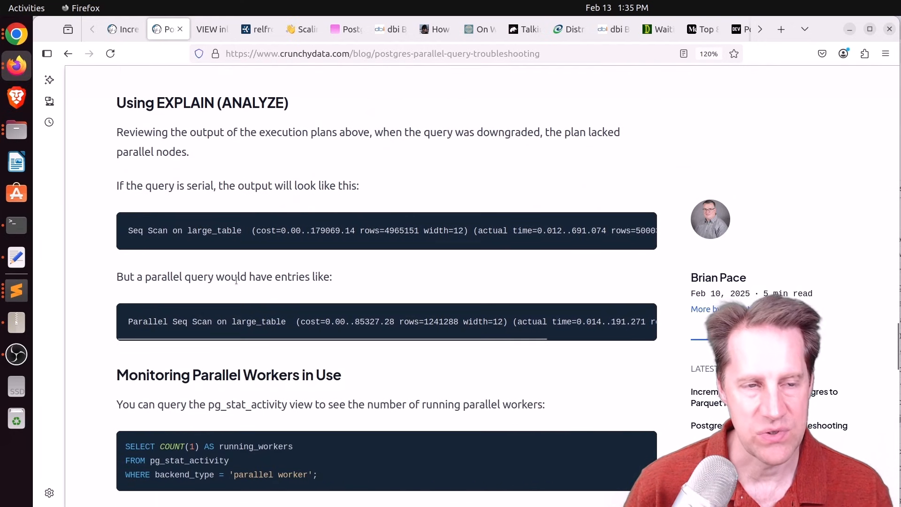
pyautogui.scroll(-3)
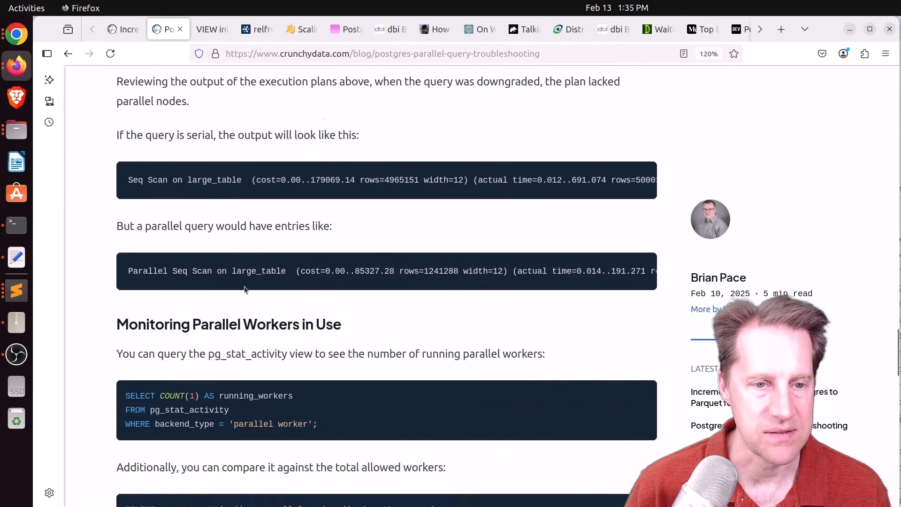
pyautogui.scroll(-3)
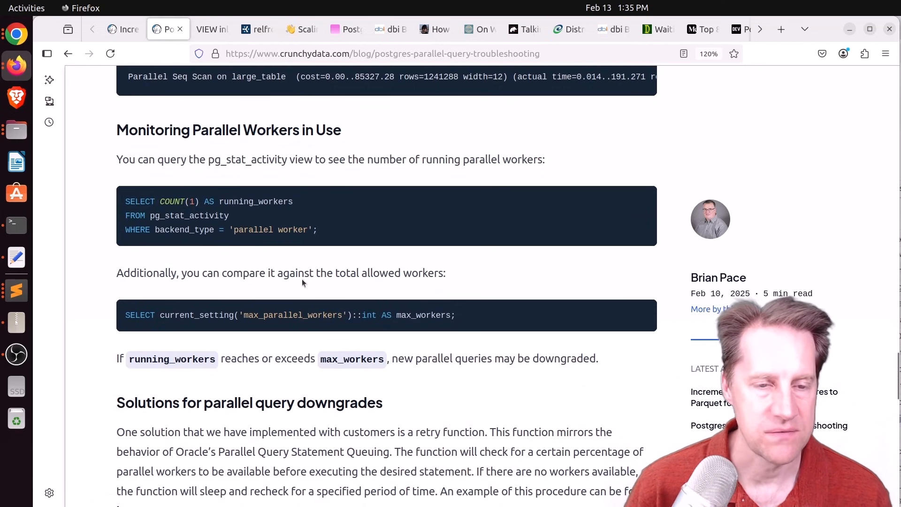
# Highlight backend_type in the monitoring query, then 'Oracle's Parallel Query Statement Queuing' in the solutions.
pyautogui.doubleClick(184, 230)
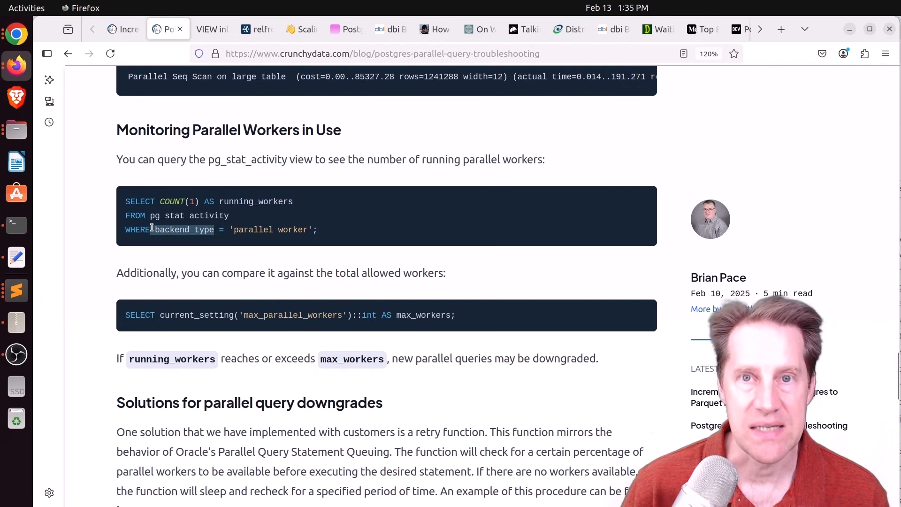
pyautogui.scroll(-3)
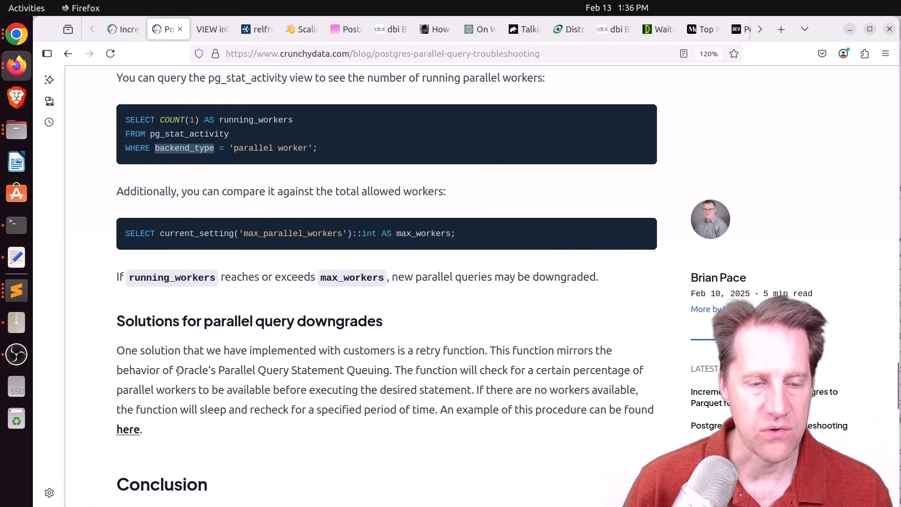
pyautogui.moveTo(176, 370); pyautogui.dragTo(340, 370)
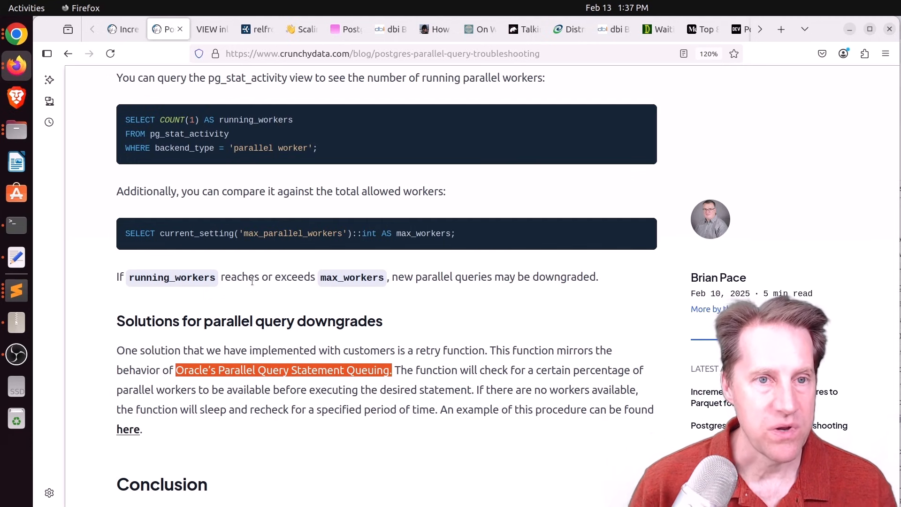
# Switch to the VIEW inlining post and highlight the active_users view definition body.
pyautogui.click(211, 29)
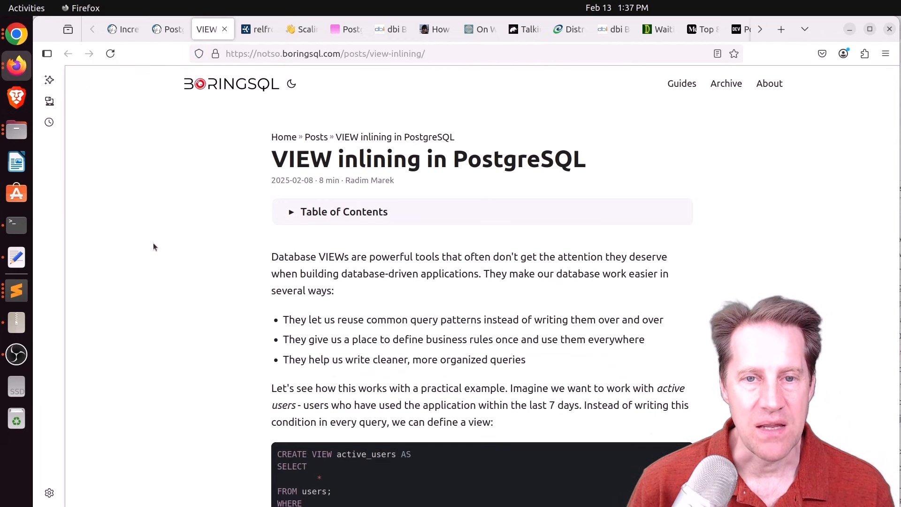
pyautogui.moveTo(163, 244)
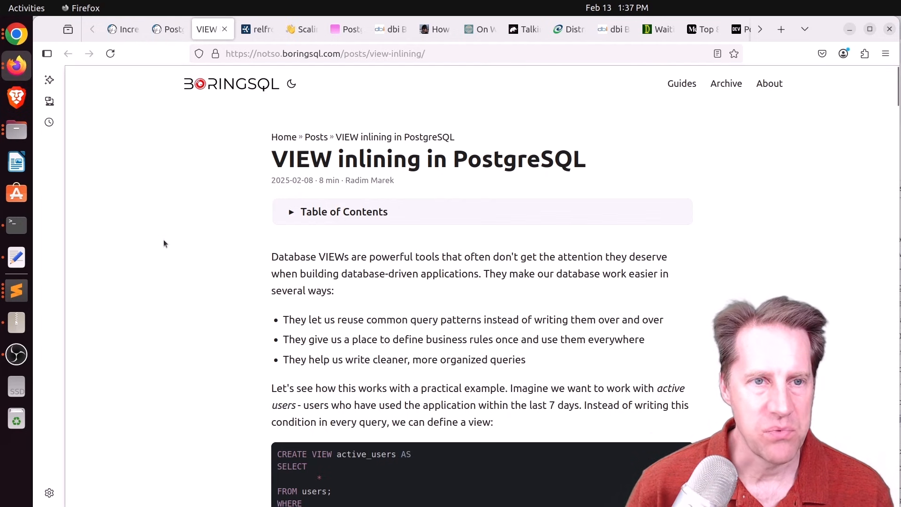
pyautogui.scroll(-3)
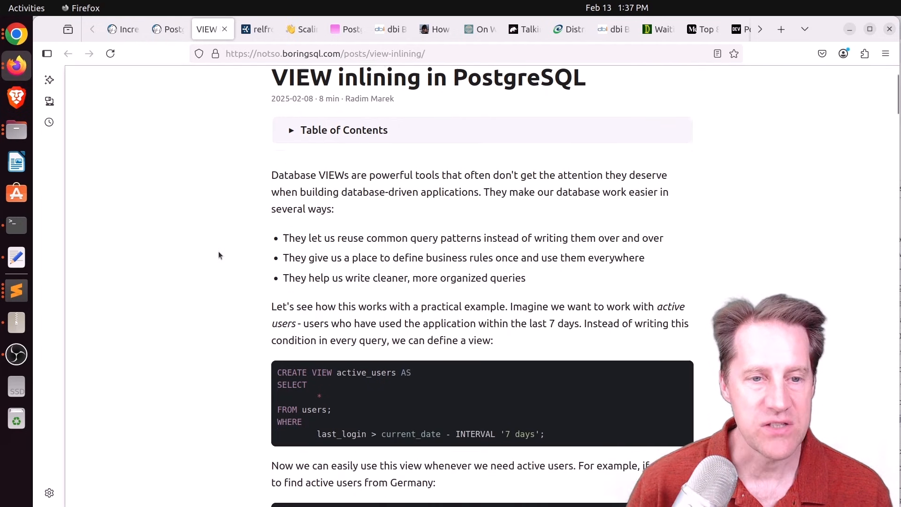
pyautogui.scroll(-3)
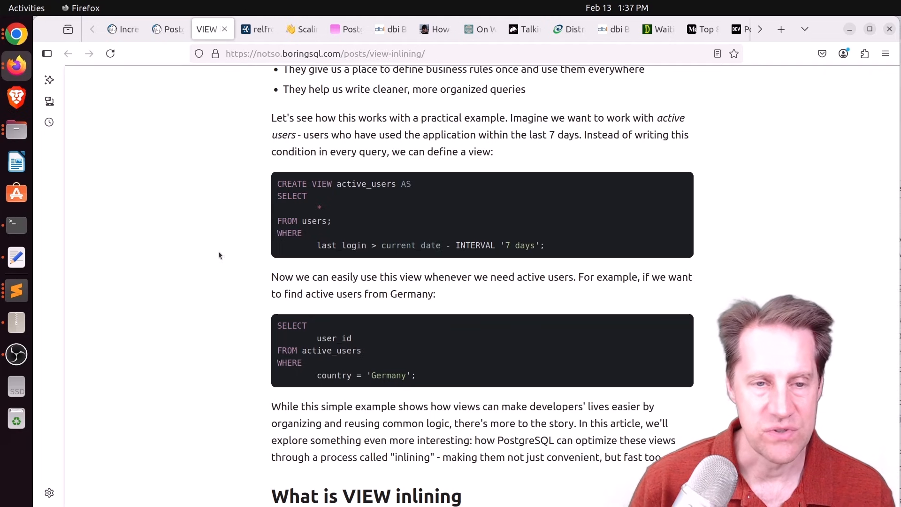
pyautogui.scroll(-3)
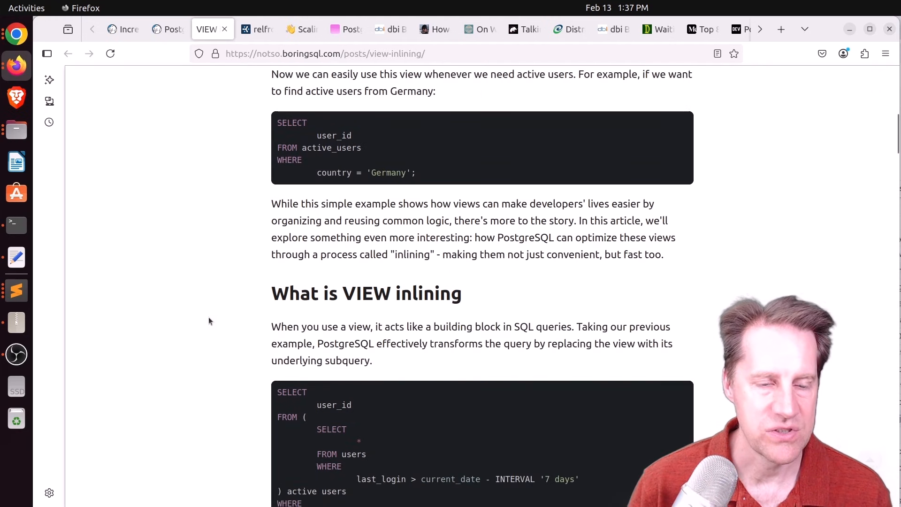
pyautogui.scroll(-3)
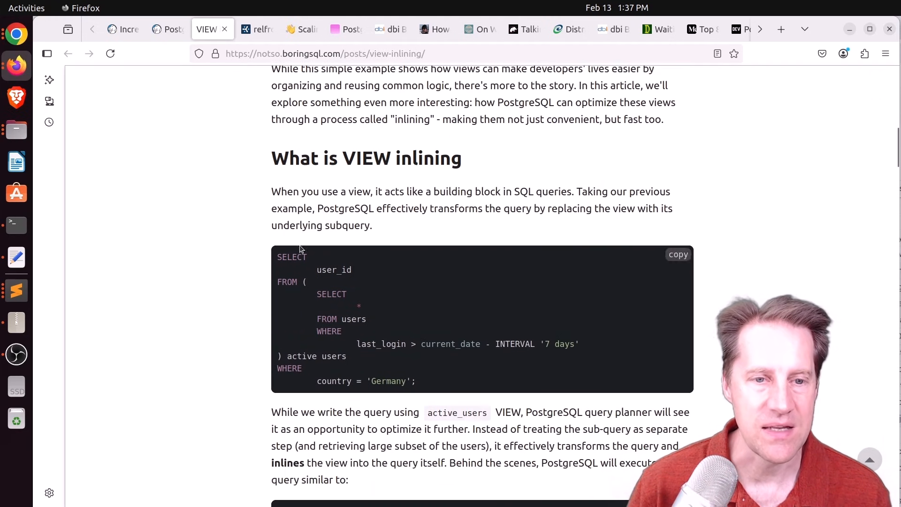
pyautogui.scroll(3)
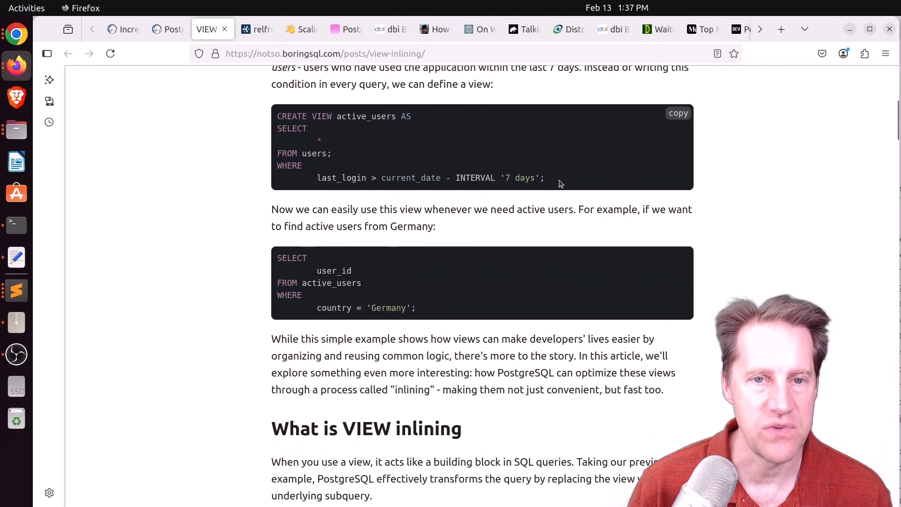
pyautogui.moveTo(278, 129); pyautogui.dragTo(545, 177)
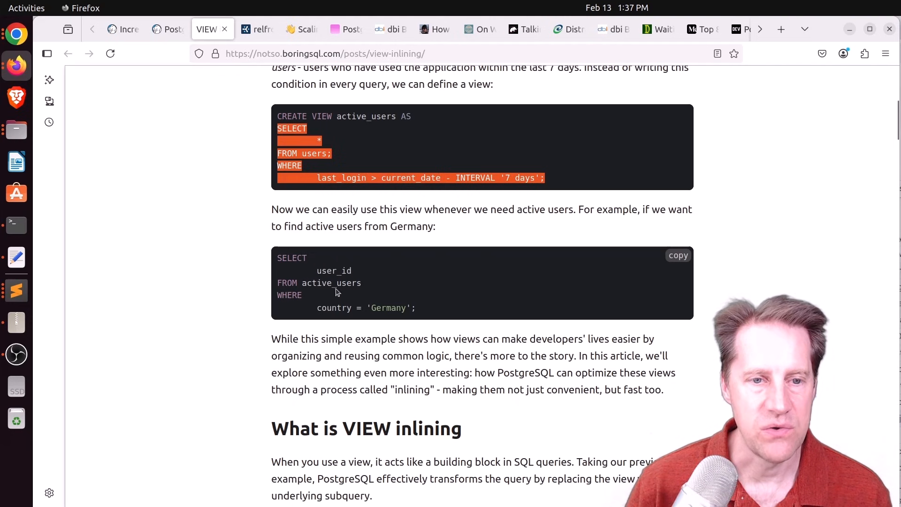
# Scroll on through Inlining in action to the CREATE VIEW completed_orders code block.
pyautogui.scroll(-3)
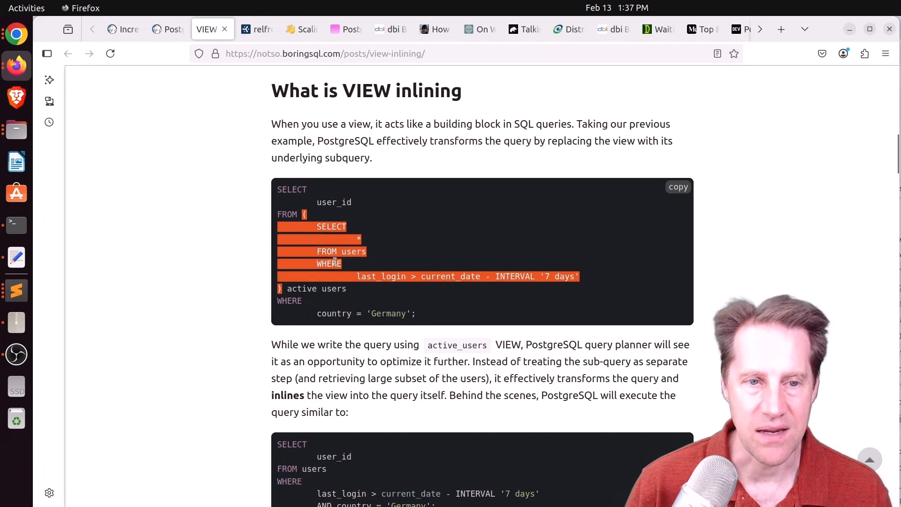
pyautogui.scroll(-3)
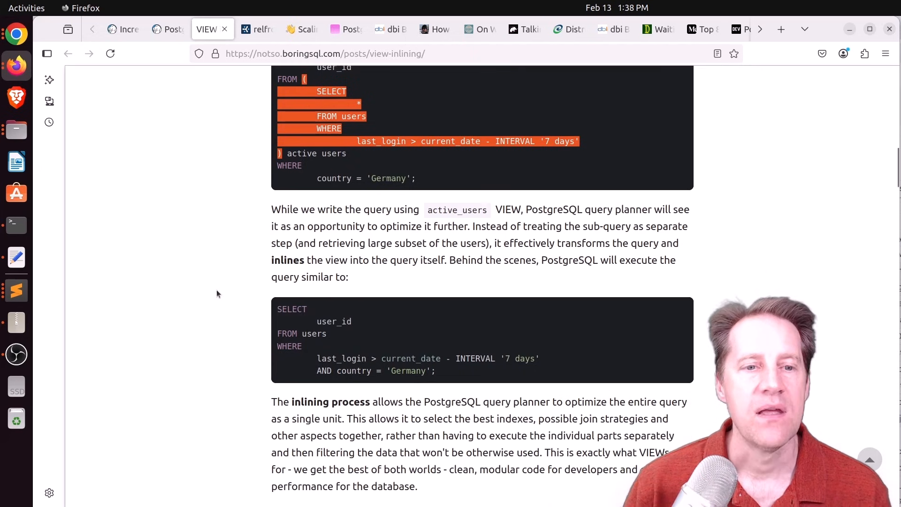
pyautogui.moveTo(223, 252)
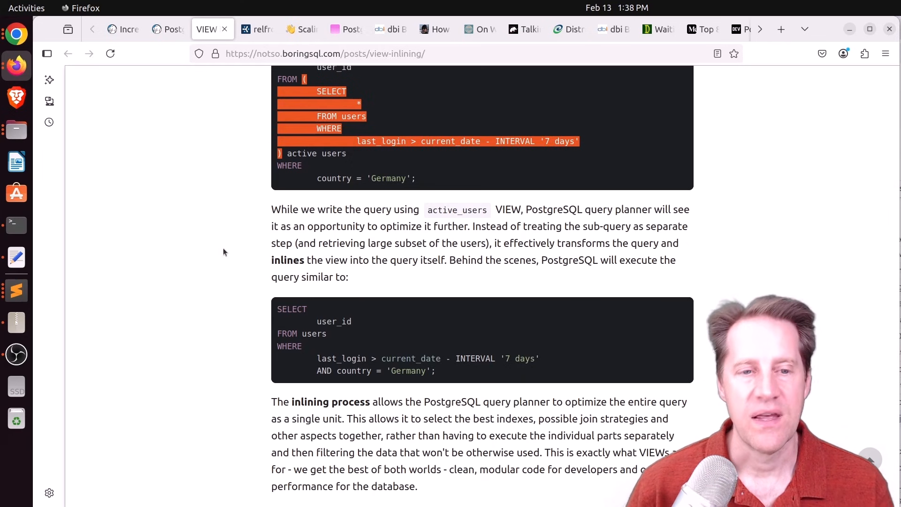
pyautogui.scroll(-3)
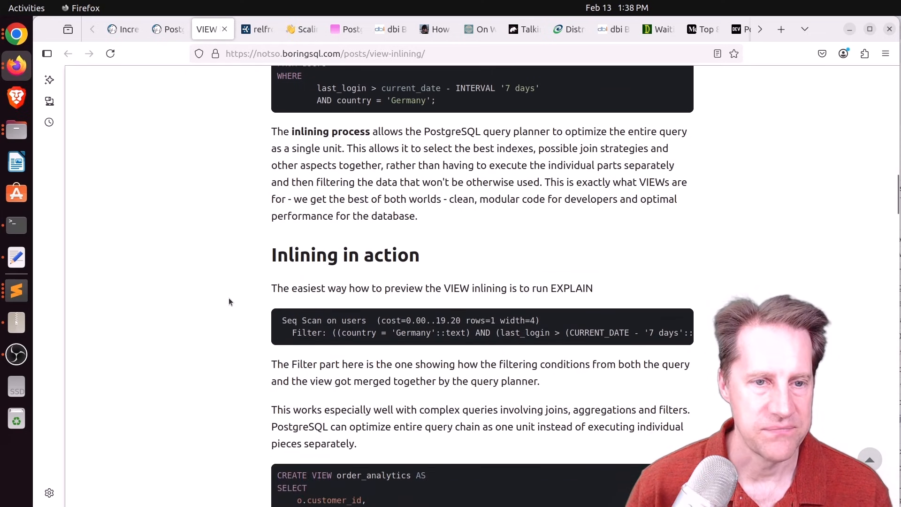
pyautogui.scroll(-3)
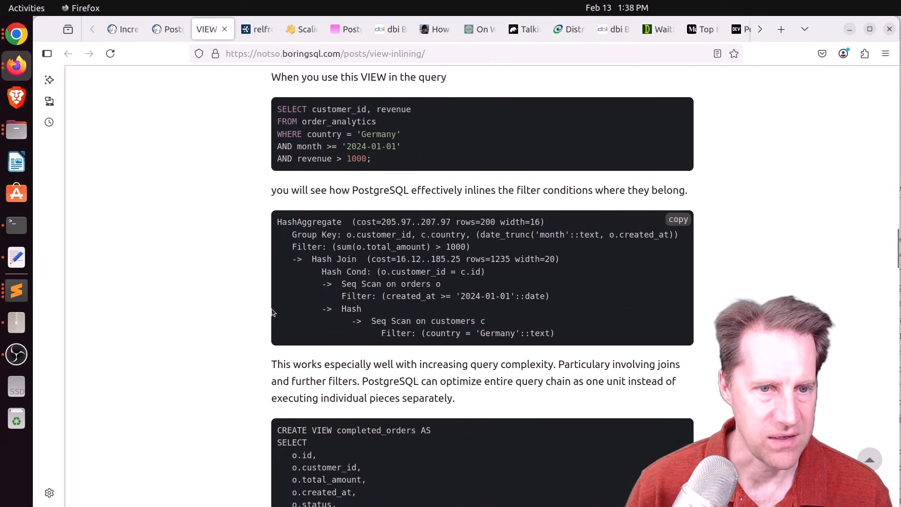
pyautogui.scroll(-3)
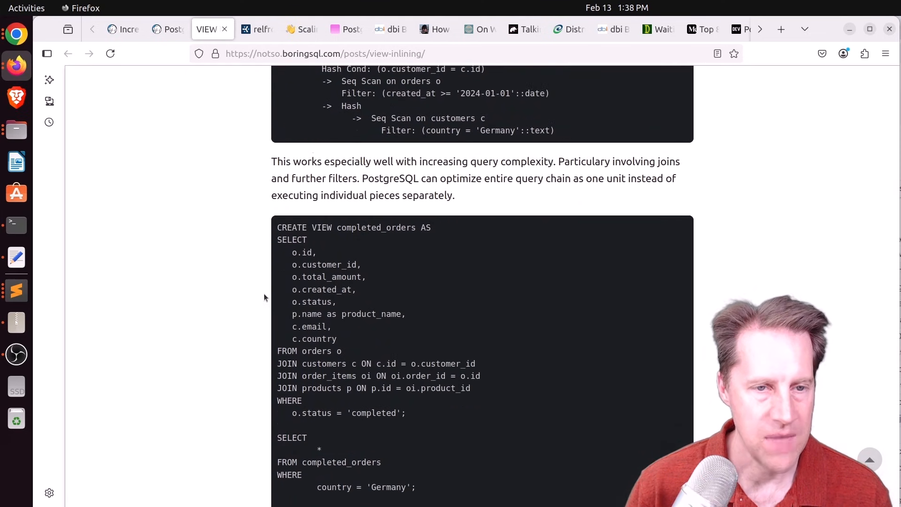
# Highlight the 'DISTINCT ON operations' and 'Materialization nodes' bullets.
pyautogui.scroll(-3)
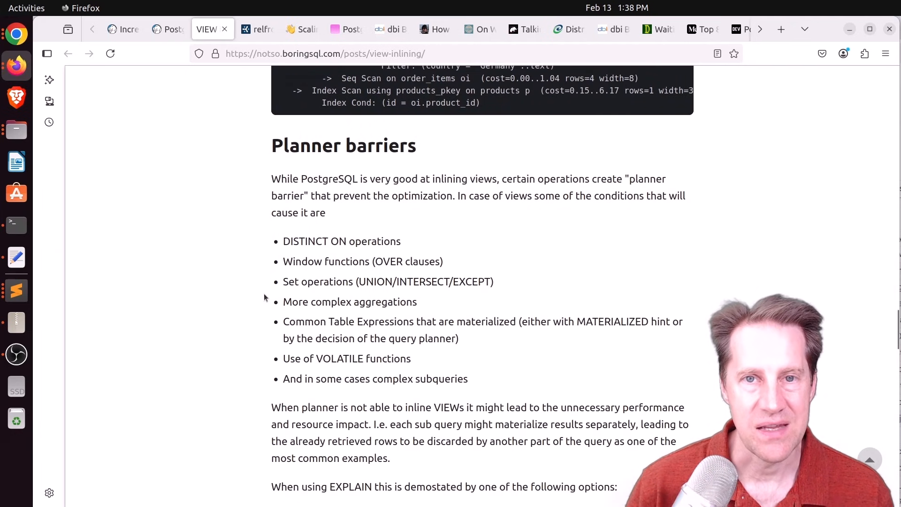
pyautogui.moveTo(413, 241)
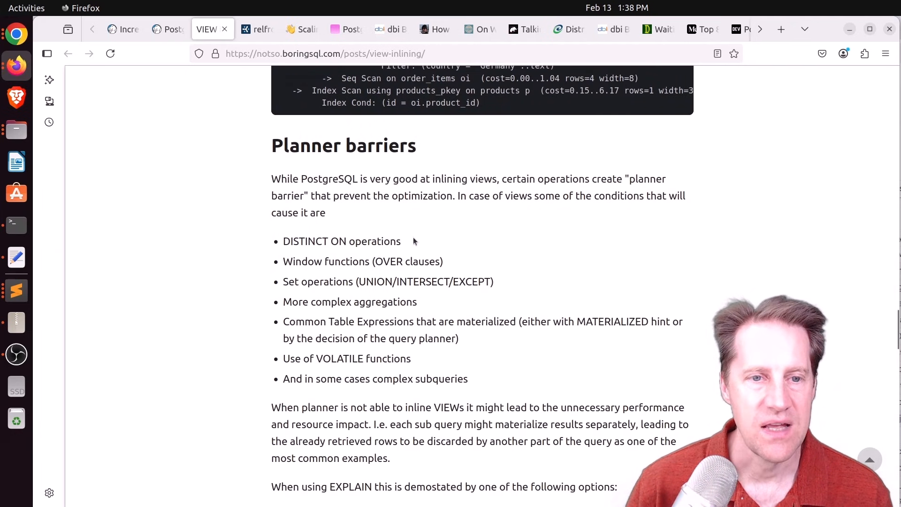
pyautogui.doubleClick(342, 242)
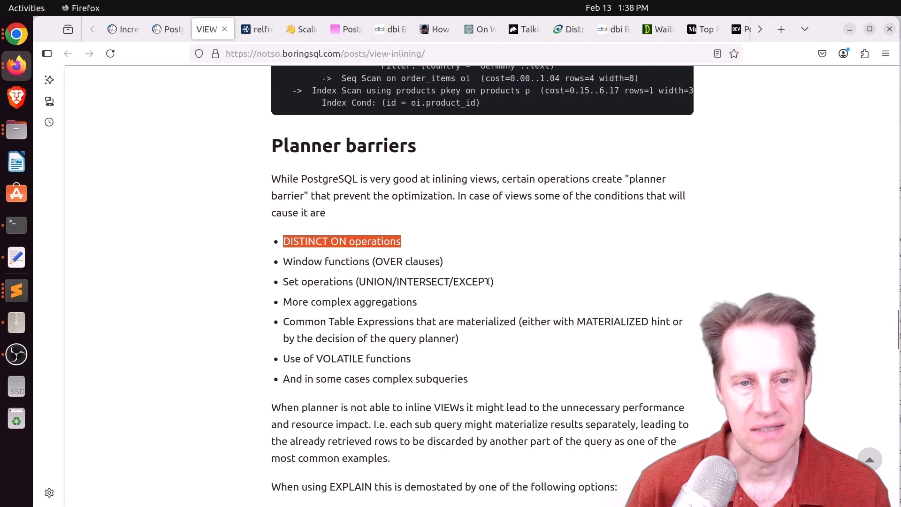
pyautogui.moveTo(402, 299)
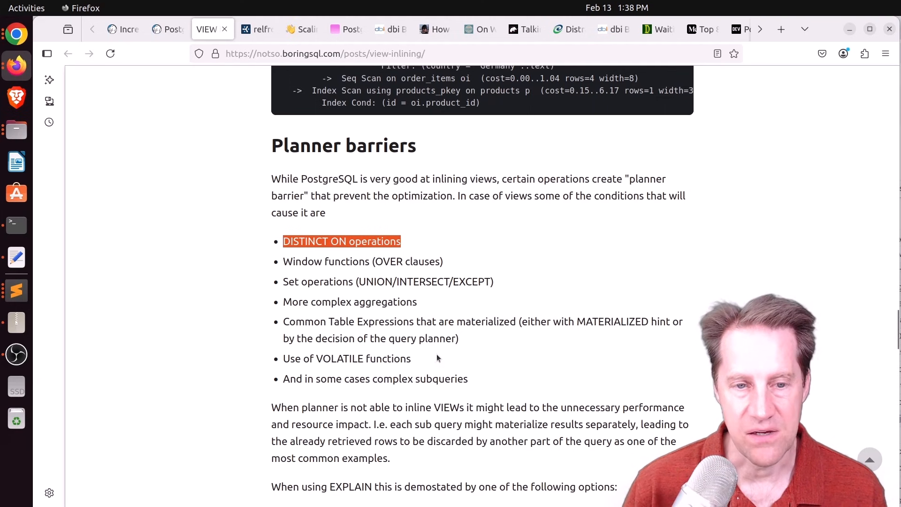
pyautogui.moveTo(229, 363)
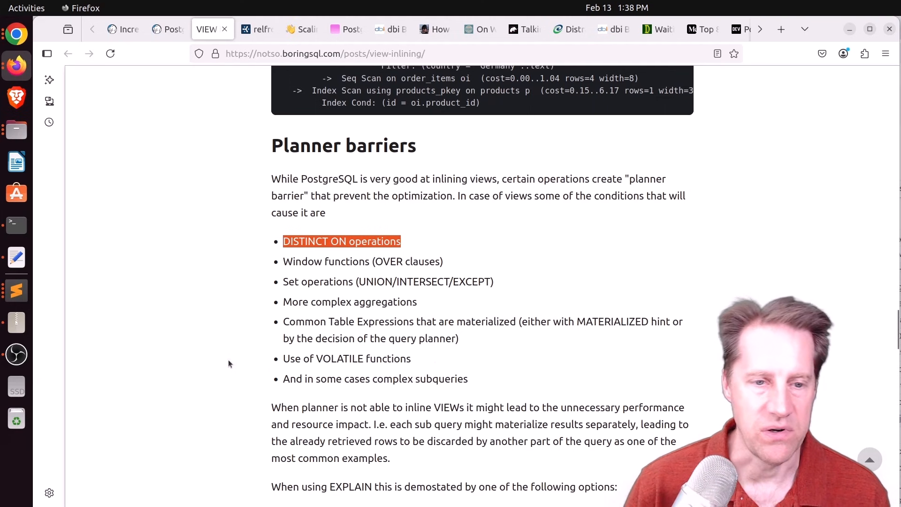
pyautogui.scroll(-3)
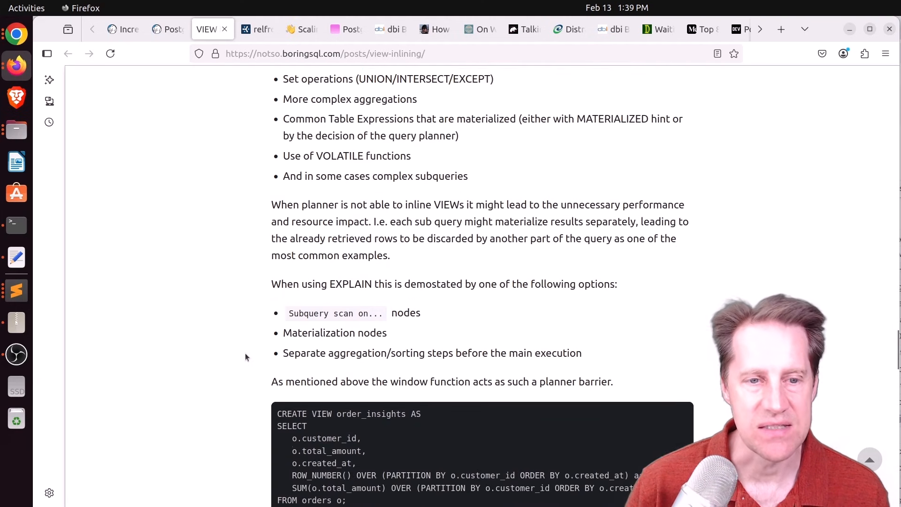
pyautogui.doubleClick(308, 313)
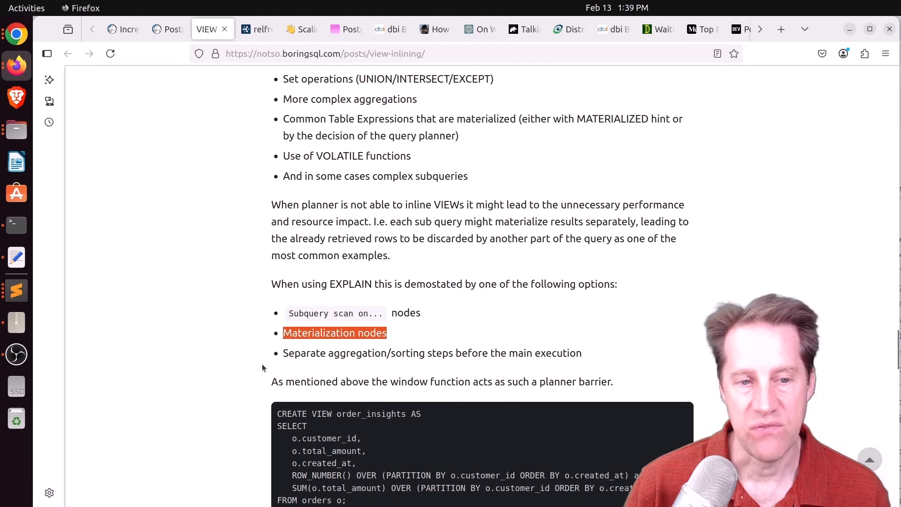
# Scroll to the end of the post and switch to the relfrozenxid error article tab.
pyautogui.scroll(-3)
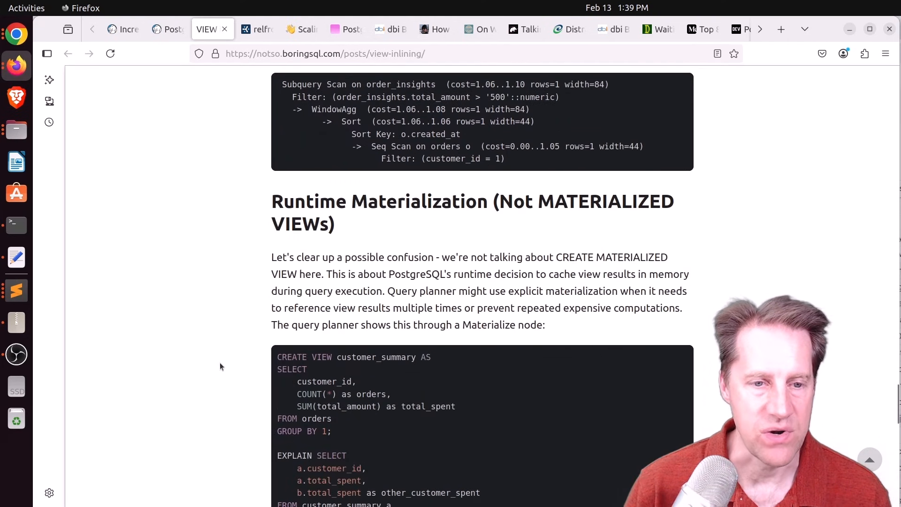
pyautogui.scroll(-3)
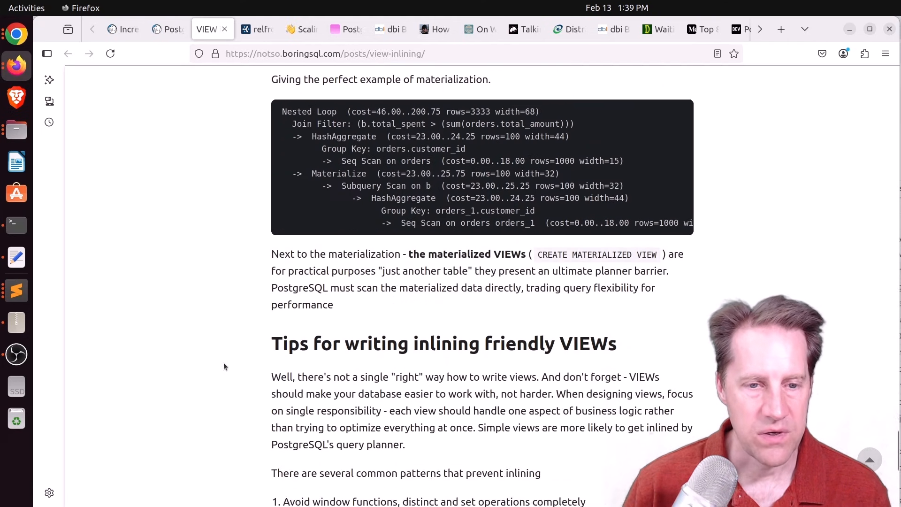
pyautogui.scroll(-3)
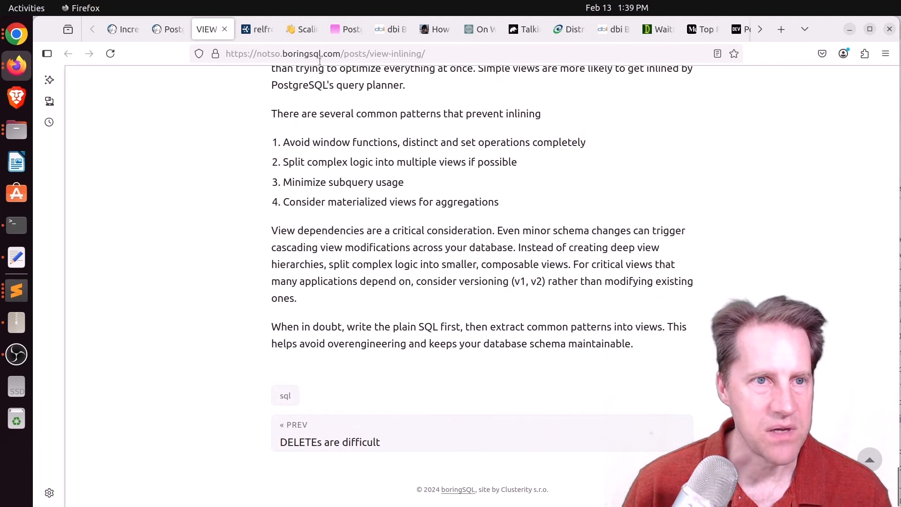
pyautogui.click(256, 29)
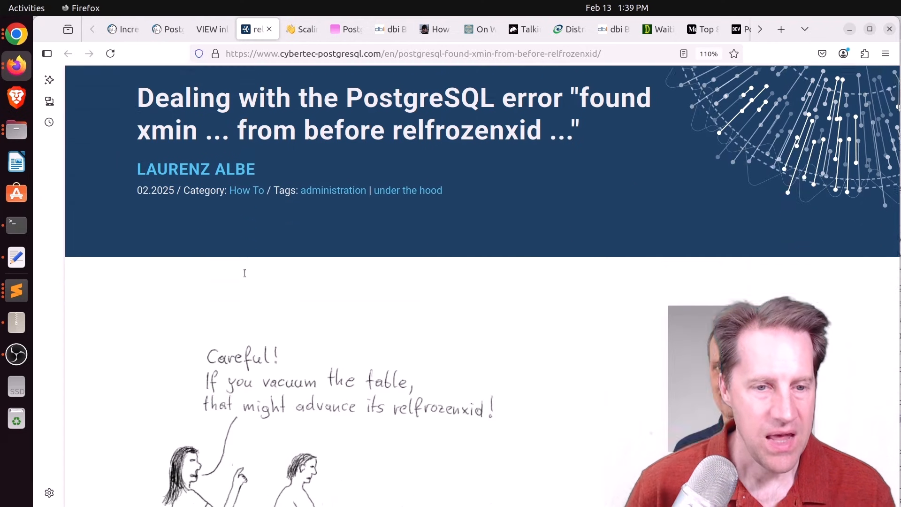
# Scroll the relfrozenxid article intro down to 'What can cause tuples with an xmin older than relfrozenxid?'.
pyautogui.scroll(-3)
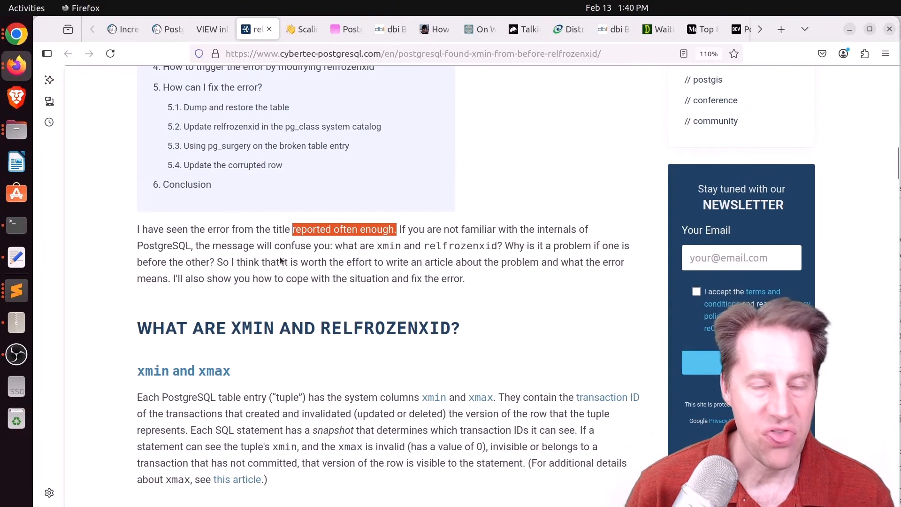
pyautogui.scroll(-3)
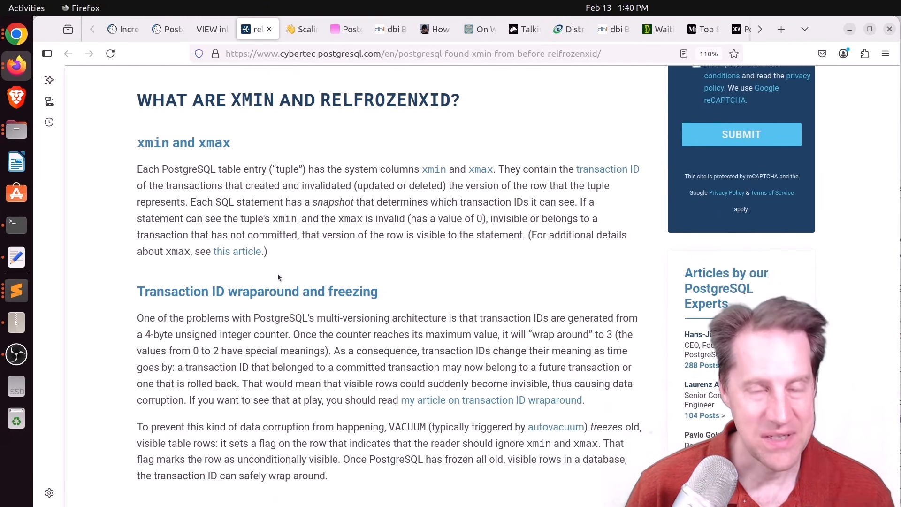
pyautogui.moveTo(276, 253)
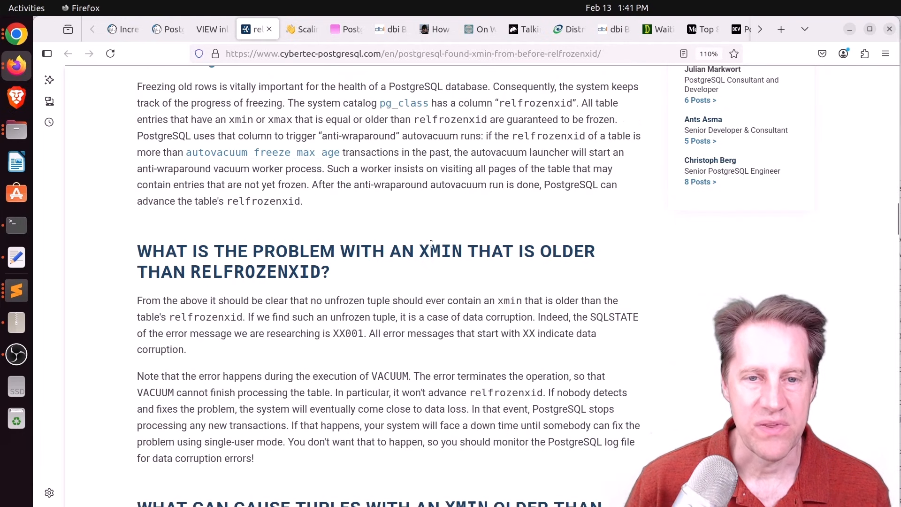
pyautogui.moveTo(338, 273)
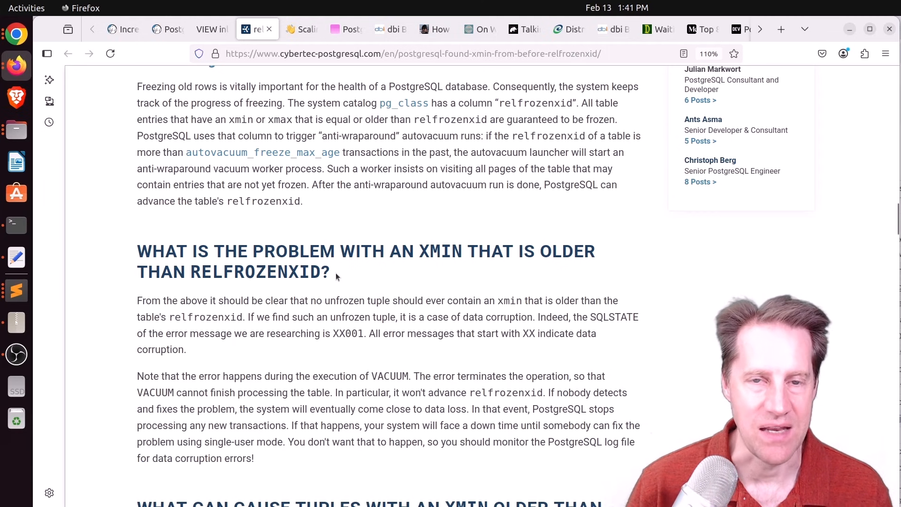
pyautogui.scroll(-3)
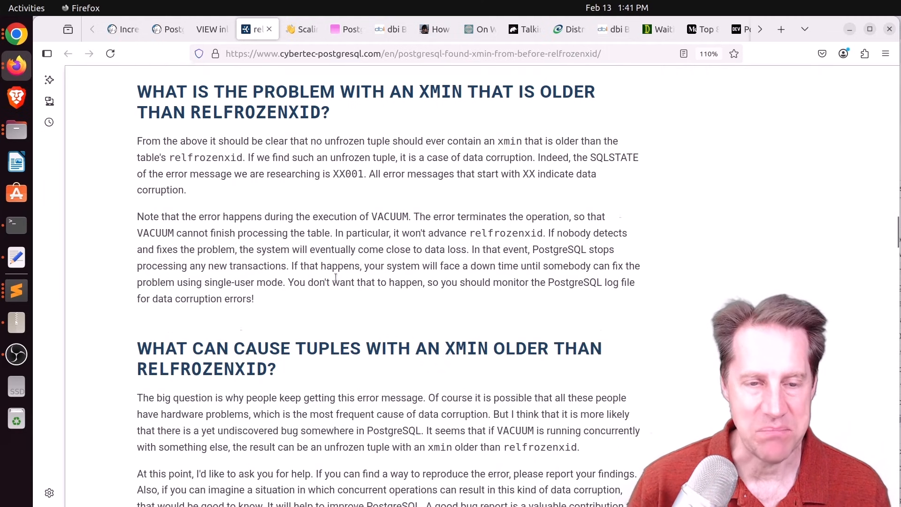
pyautogui.scroll(-3)
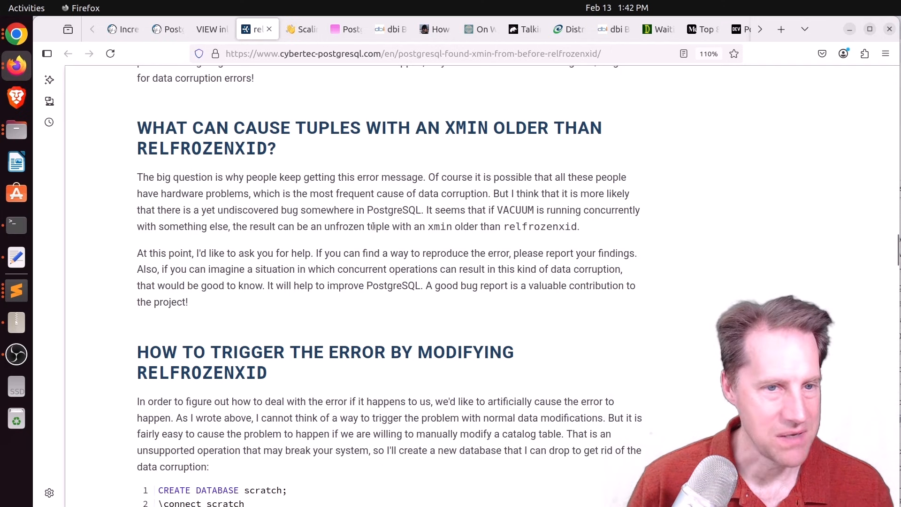
# Highlight the ERROR and CONTEXT output lines of the VACUUM example code block.
pyautogui.scroll(-3)
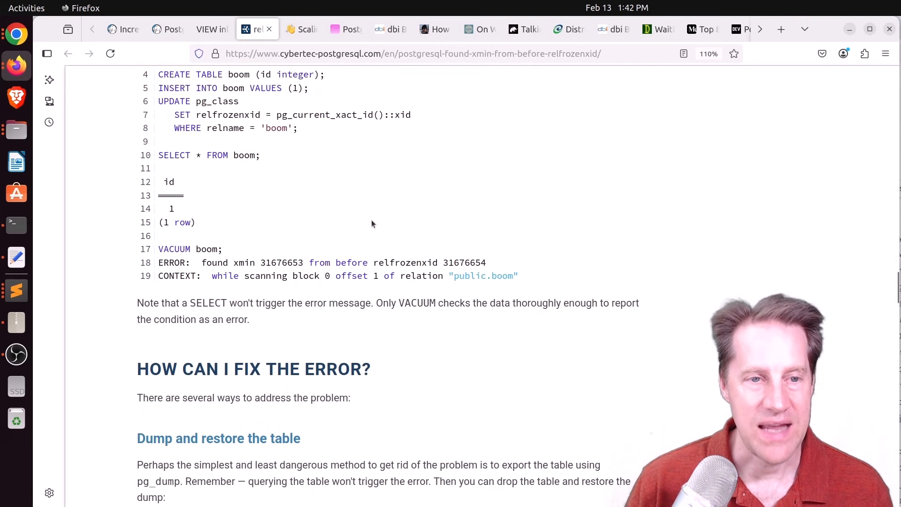
pyautogui.scroll(-3)
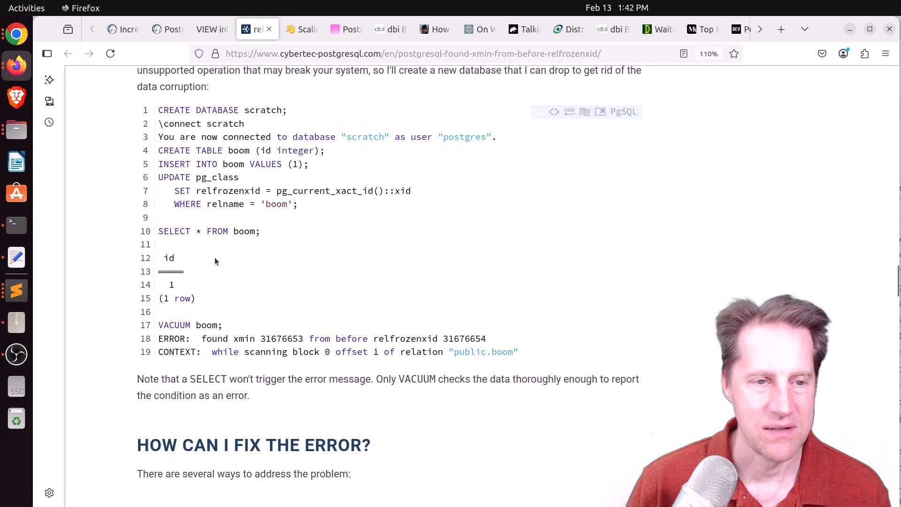
pyautogui.moveTo(158, 339); pyautogui.dragTo(517, 352)
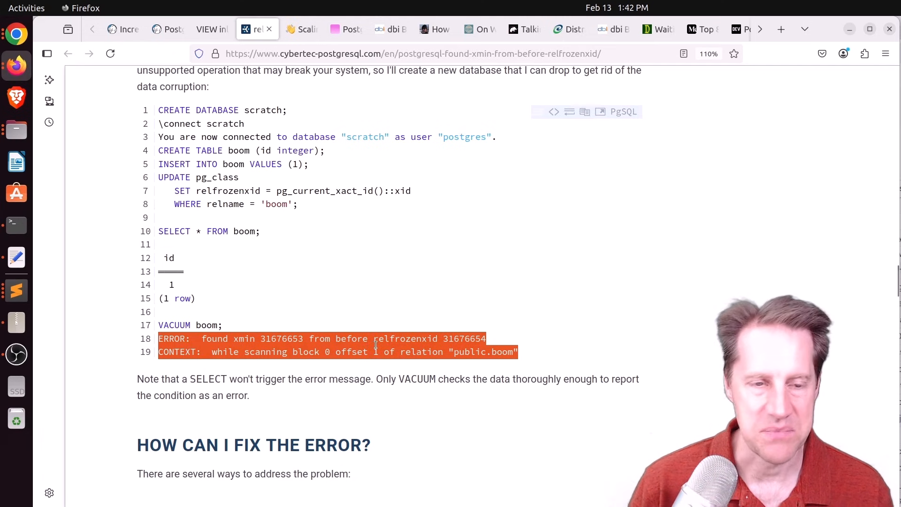
# Scroll down to the 'Update relfrozenxid in the pg_class system catalog' fix.
pyautogui.scroll(-3)
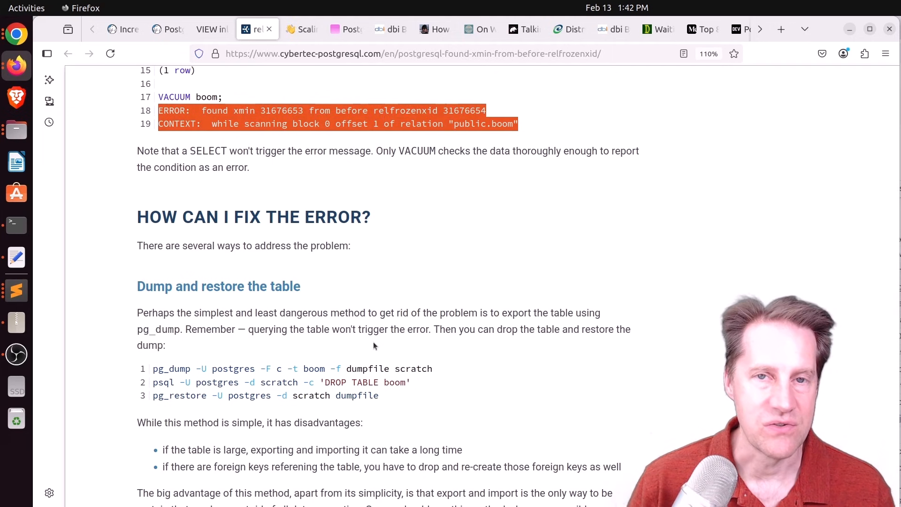
pyautogui.scroll(-3)
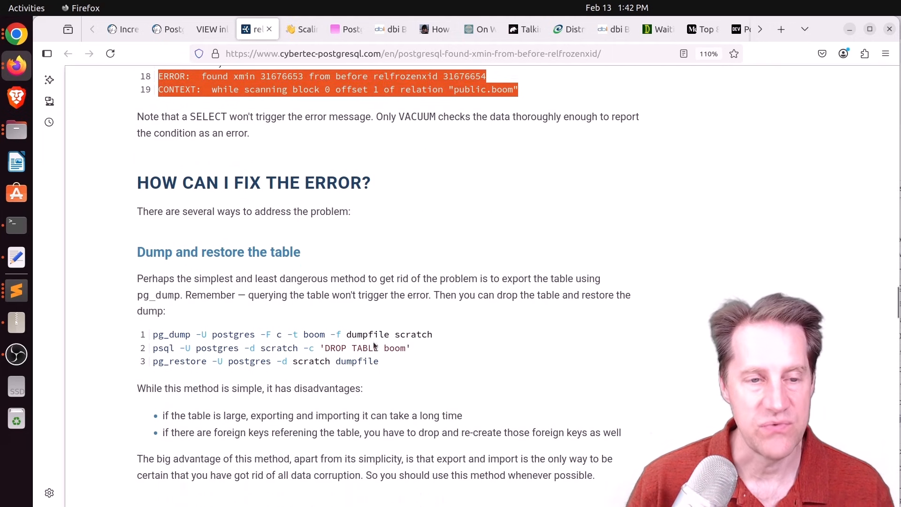
pyautogui.scroll(-3)
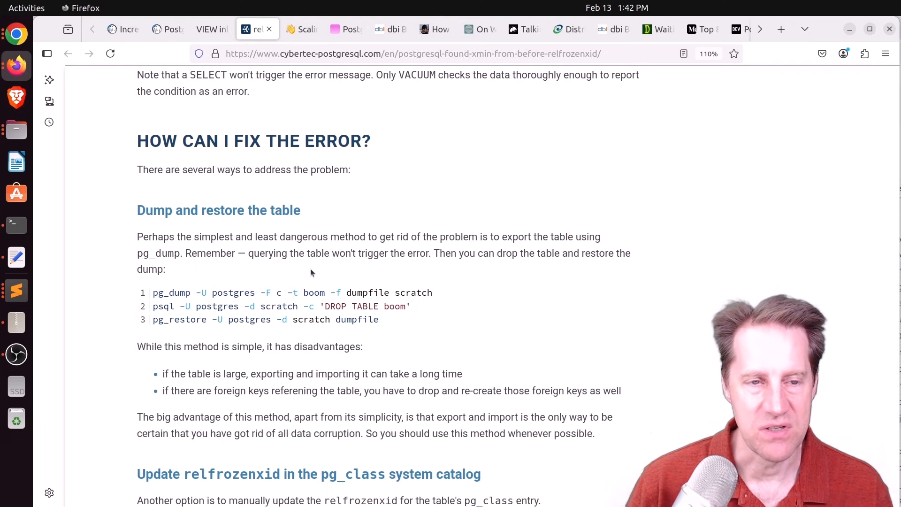
pyautogui.moveTo(268, 250)
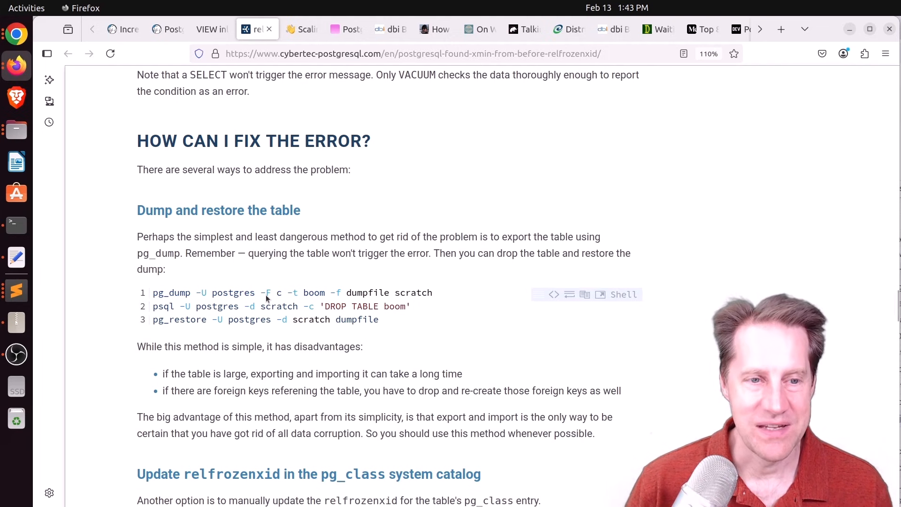
pyautogui.scroll(-3)
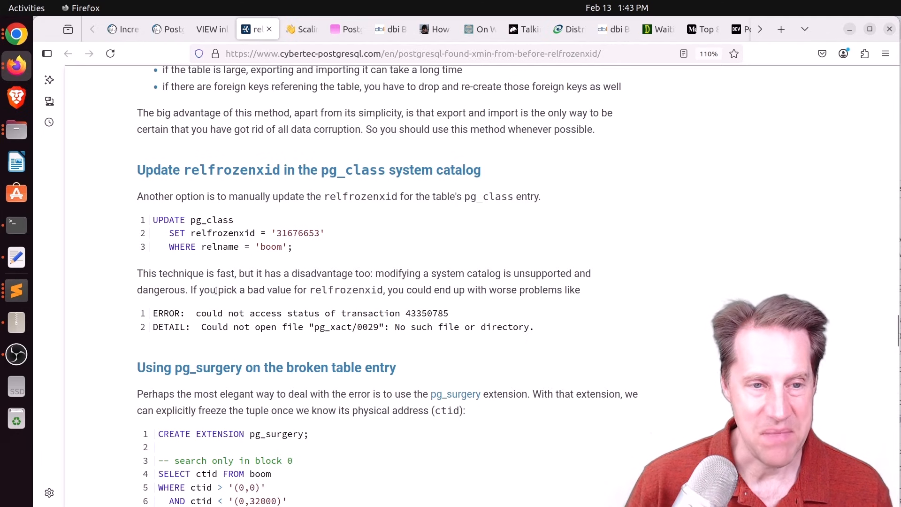
# Highlight the warning about picking a bad xmin value, then read on to the conclusion.
pyautogui.moveTo(204, 290); pyautogui.dragTo(325, 290)
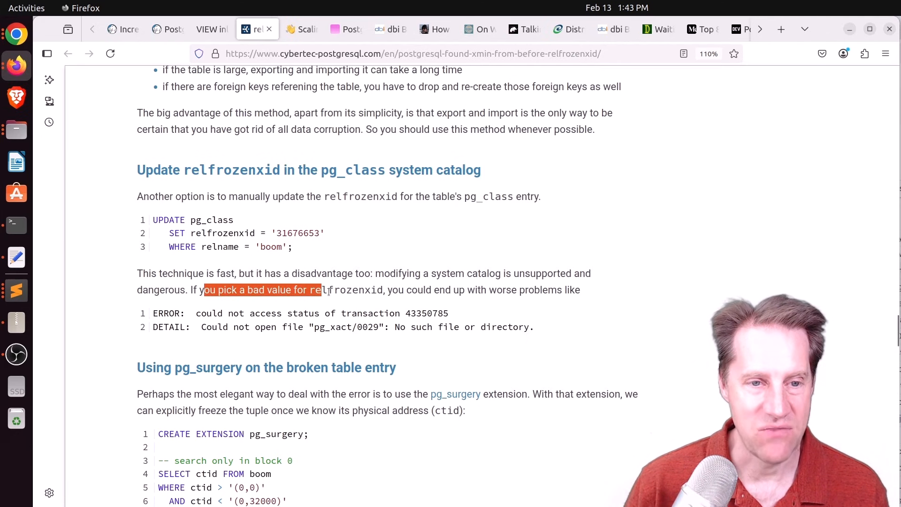
pyautogui.moveTo(319, 290); pyautogui.dragTo(466, 290)
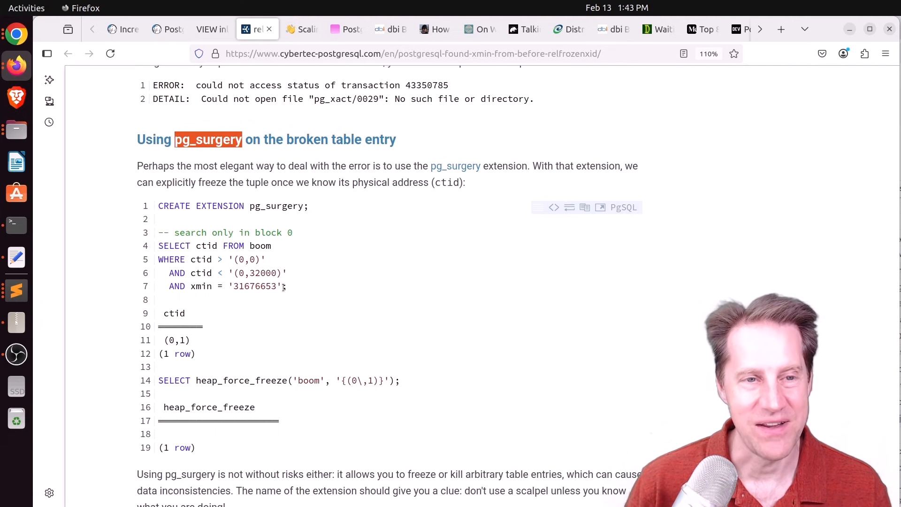
pyautogui.moveTo(293, 336)
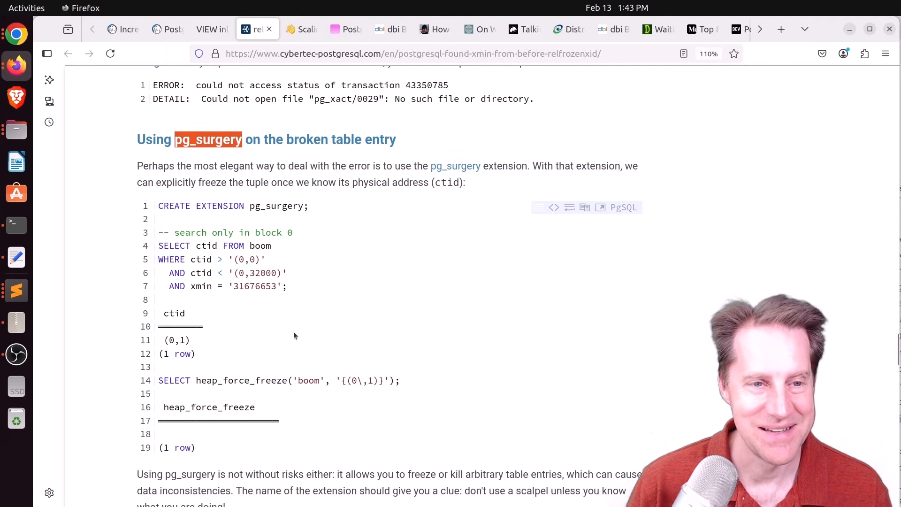
pyautogui.scroll(-3)
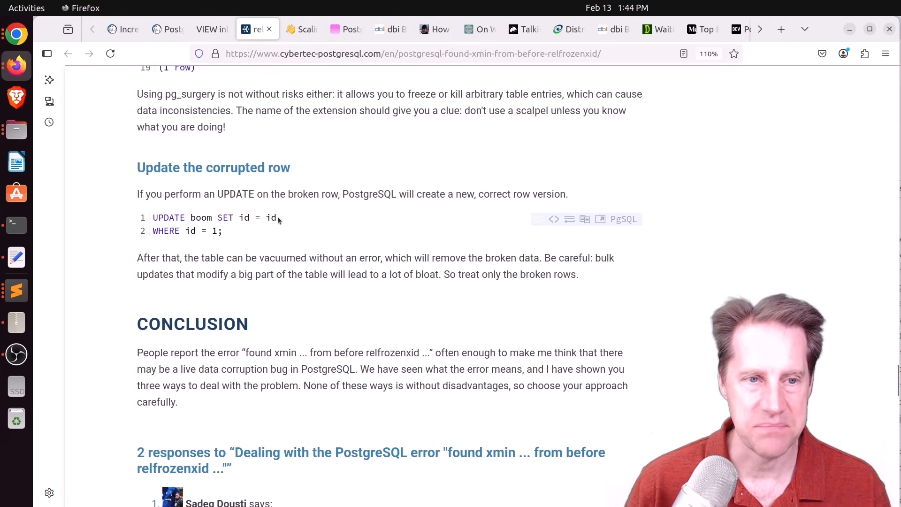
# Scroll to the comments and highlight the reader's 'update tbl set col = col' pseudocode.
pyautogui.scroll(-3)
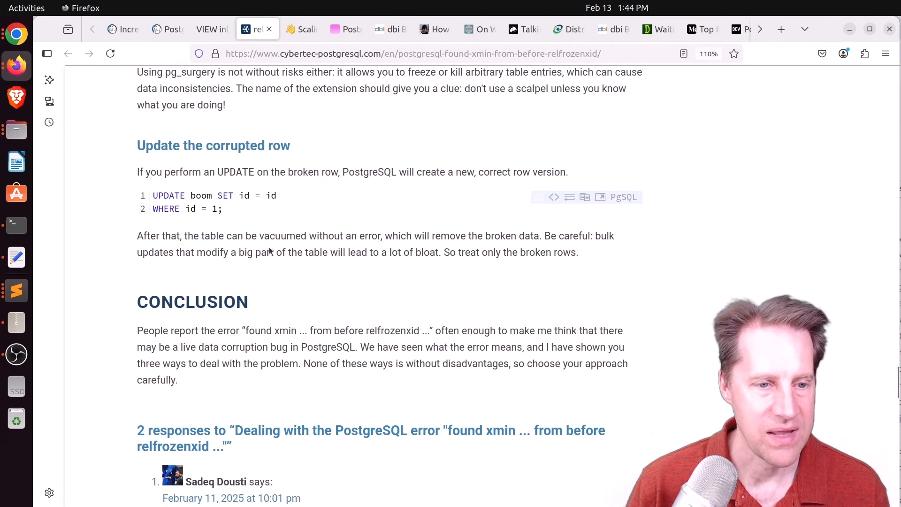
pyautogui.scroll(-3)
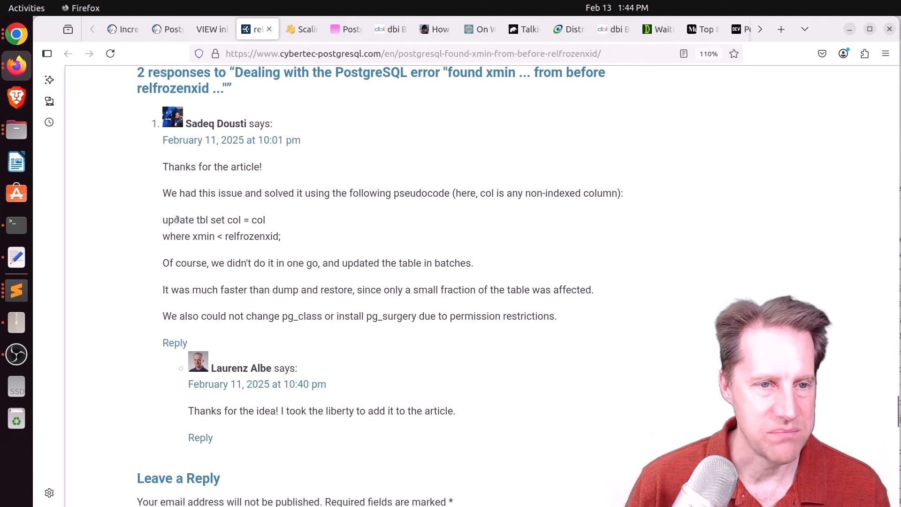
pyautogui.moveTo(162, 219); pyautogui.dragTo(242, 220)
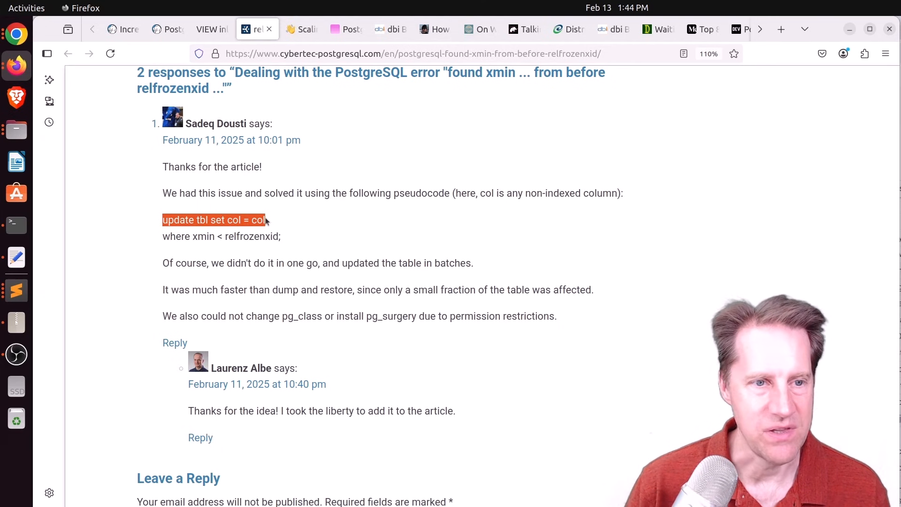
pyautogui.moveTo(264, 219); pyautogui.dragTo(281, 236)
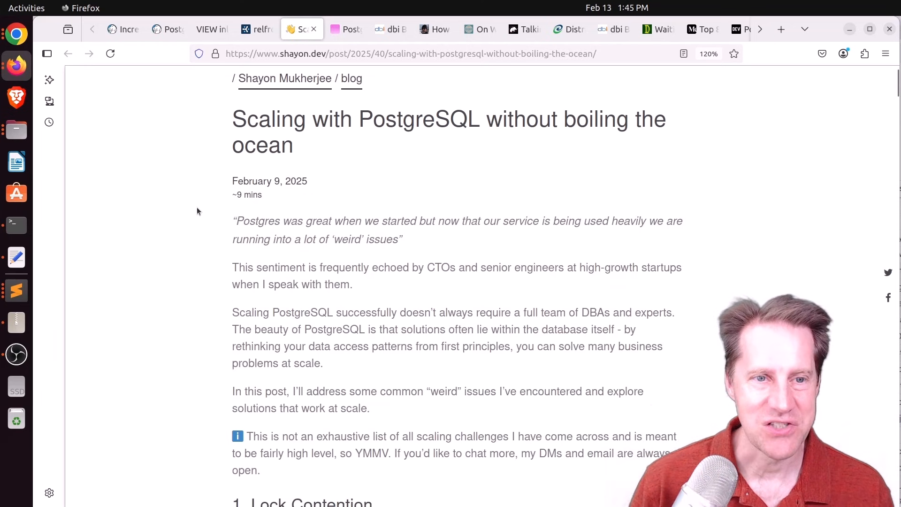
# Read down the Scaling with PostgreSQL post and highlight lock_timeout in the migration advice.
pyautogui.scroll(-3)
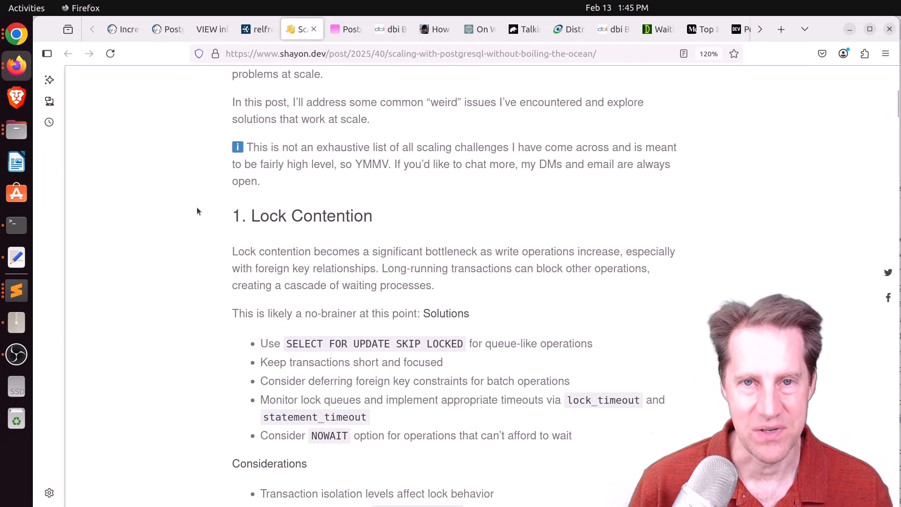
pyautogui.moveTo(209, 211)
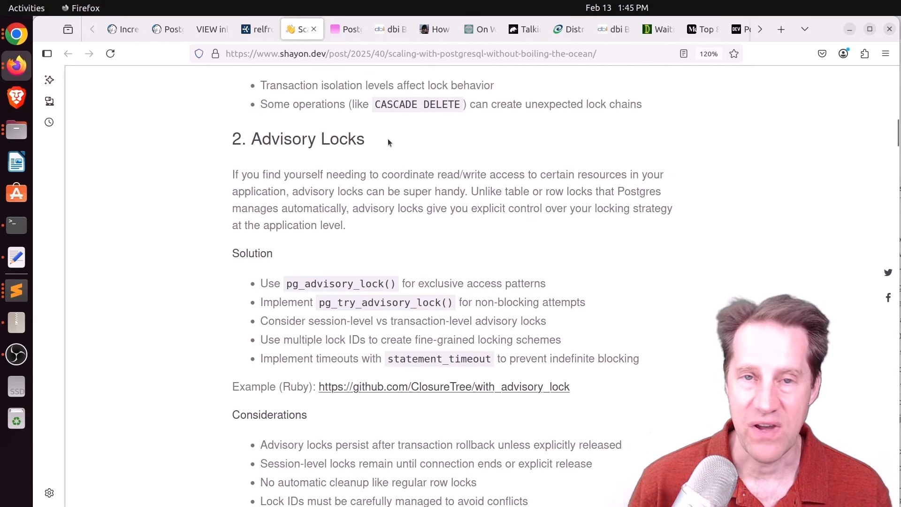
pyautogui.scroll(-3)
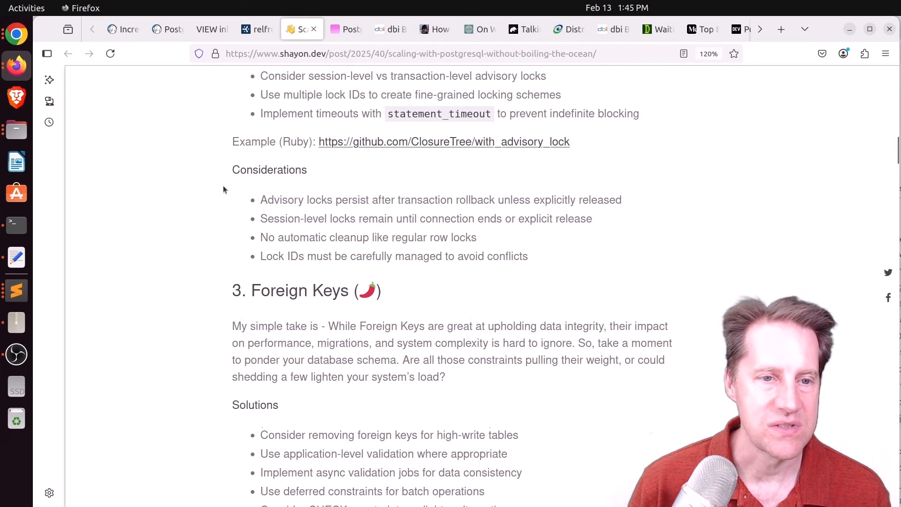
pyautogui.scroll(-3)
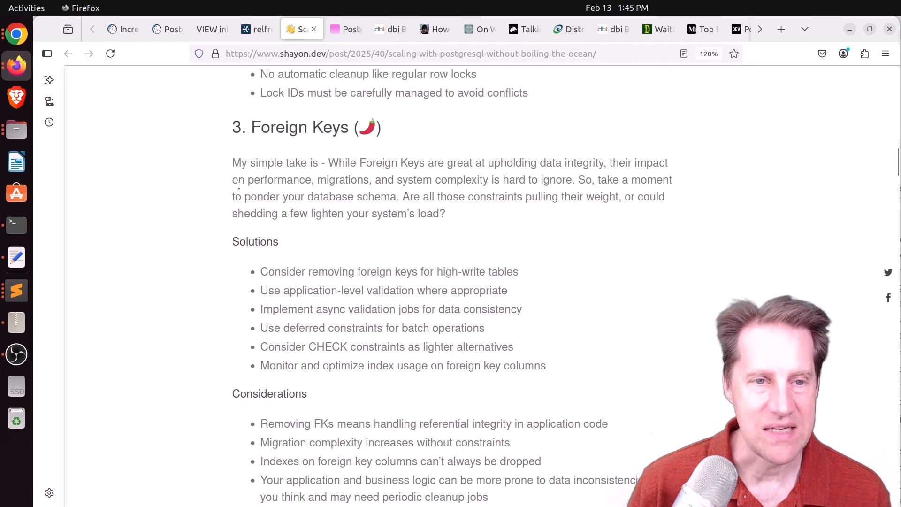
pyautogui.scroll(-3)
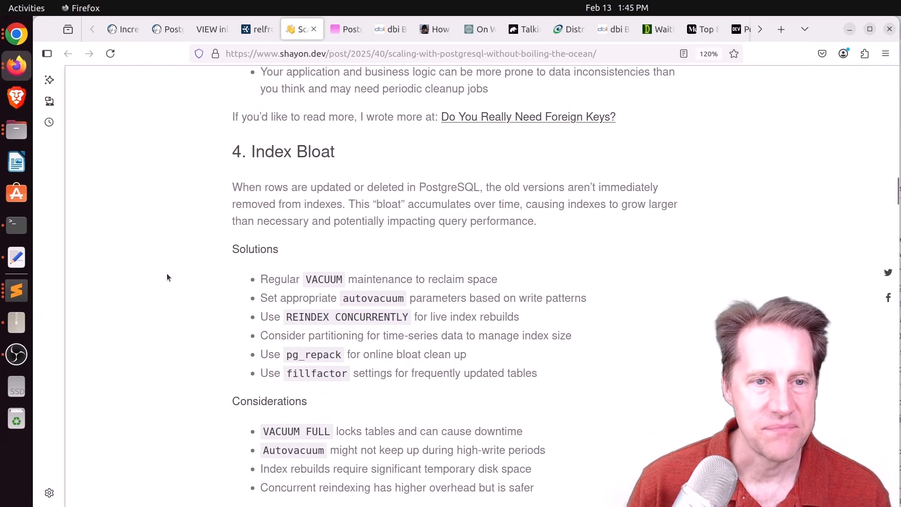
pyautogui.scroll(-3)
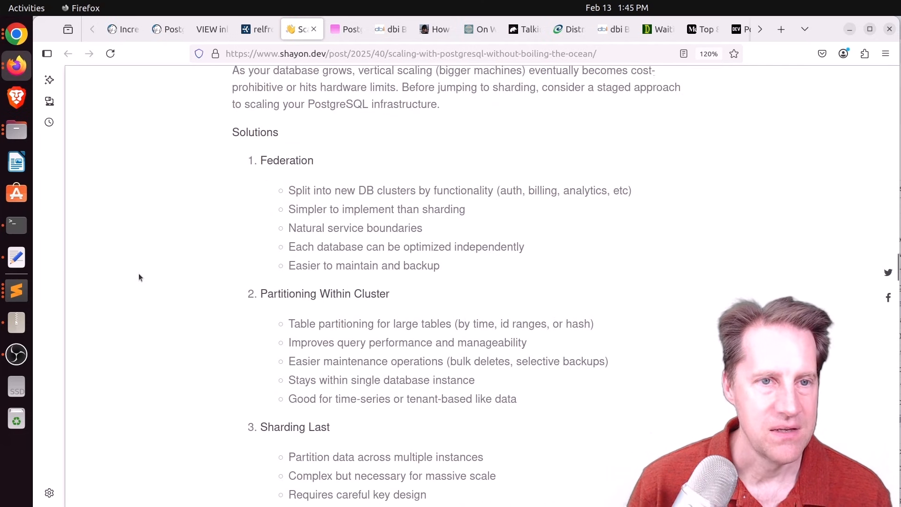
pyautogui.scroll(3)
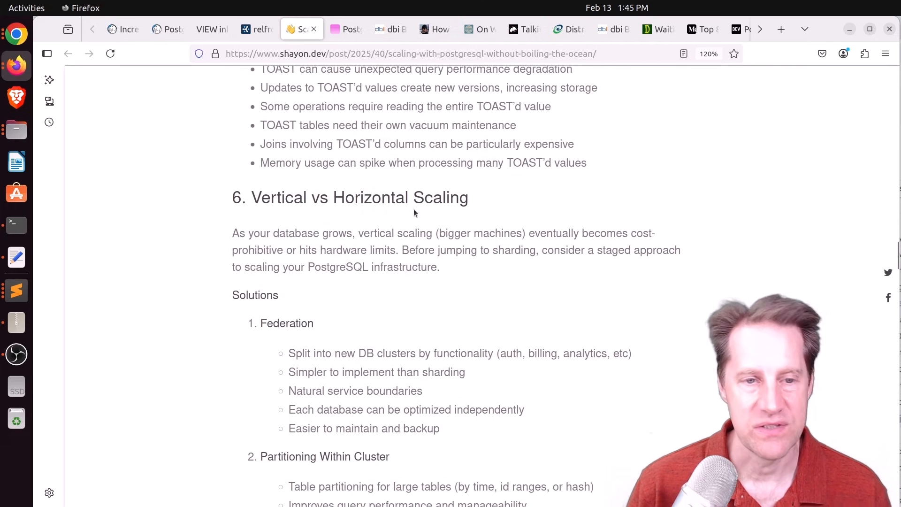
pyautogui.scroll(-3)
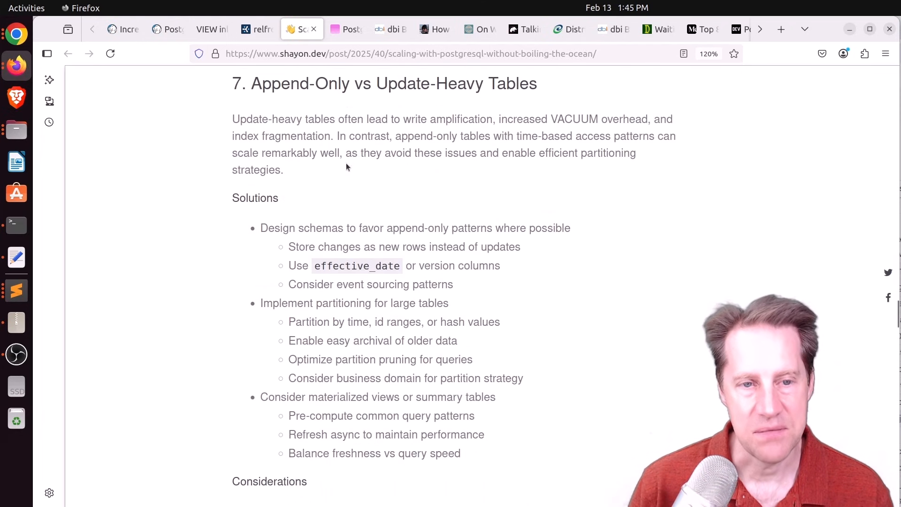
pyautogui.scroll(-3)
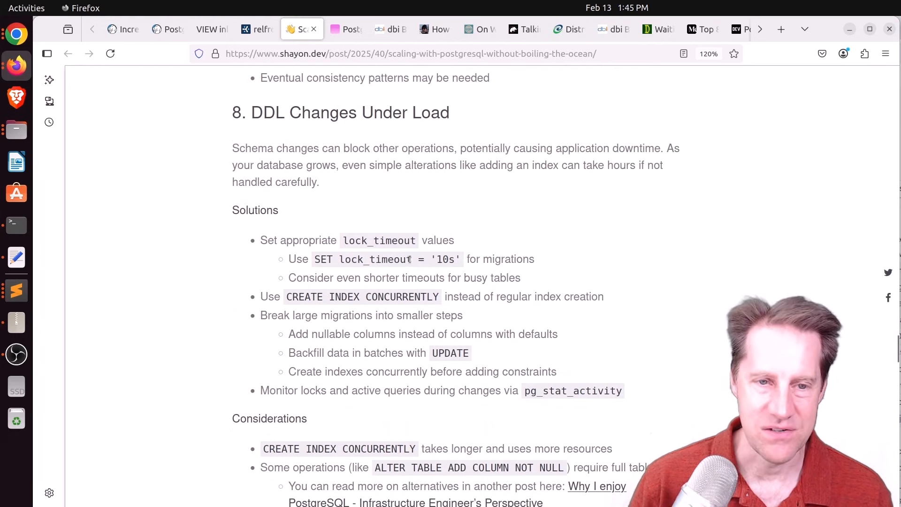
pyautogui.doubleClick(375, 259)
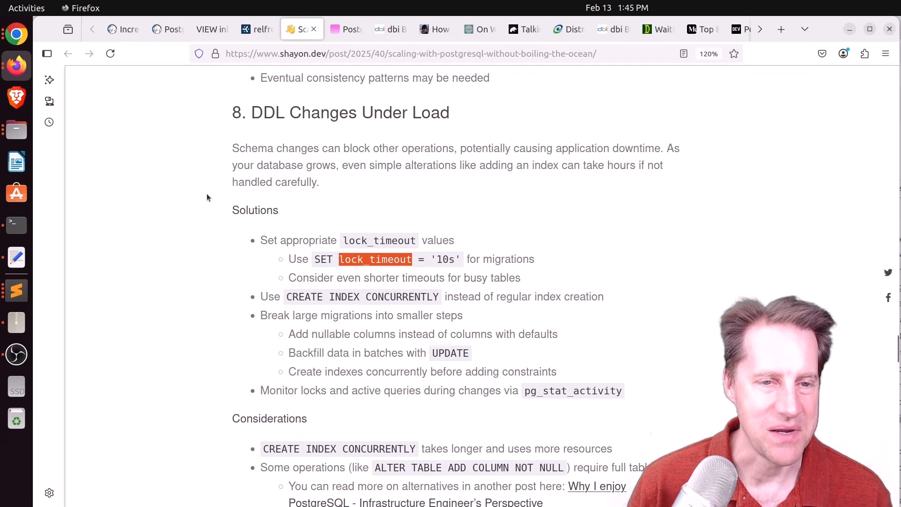
# Highlight the Zero-Downtime Major Version Upgrades heading and read on to Parting thoughts.
pyautogui.scroll(-3)
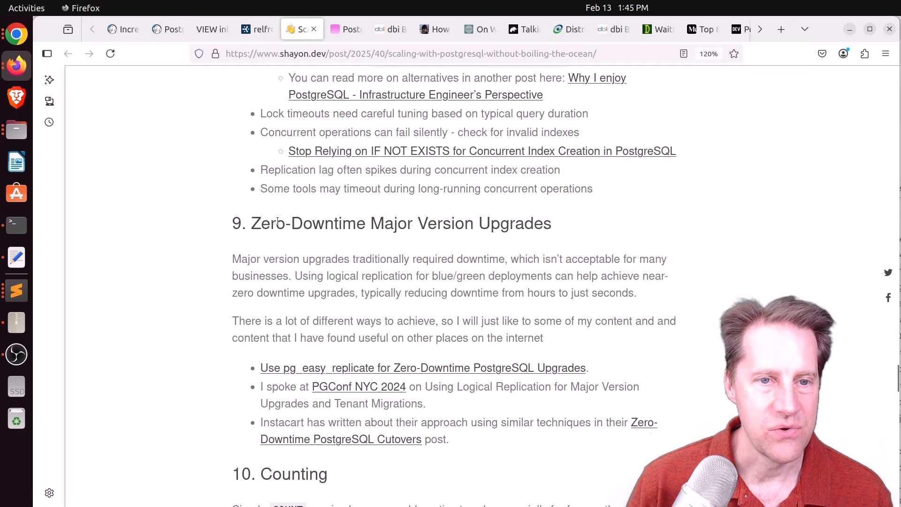
pyautogui.moveTo(303, 223); pyautogui.dragTo(550, 223)
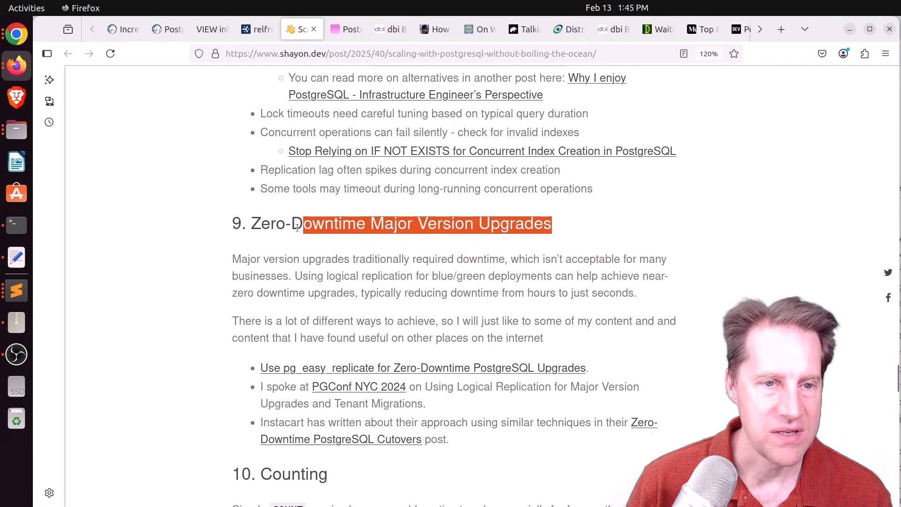
pyautogui.scroll(-3)
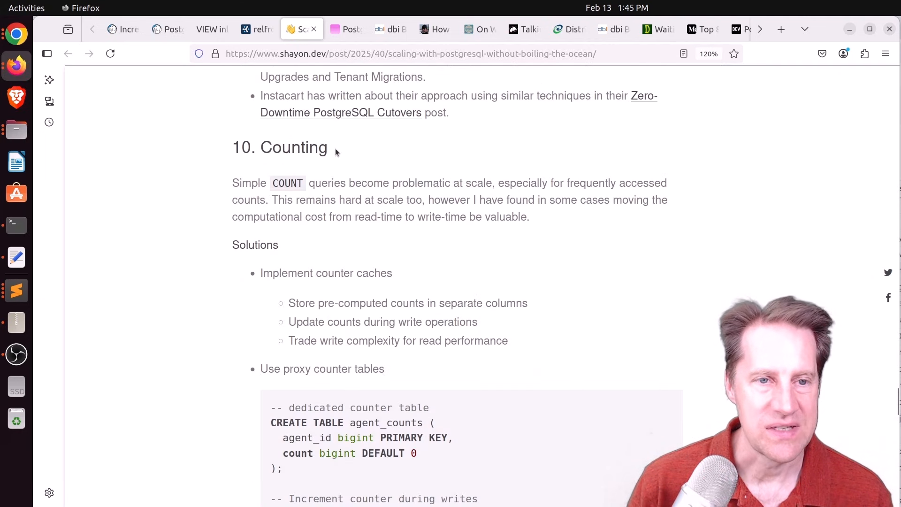
pyautogui.scroll(-3)
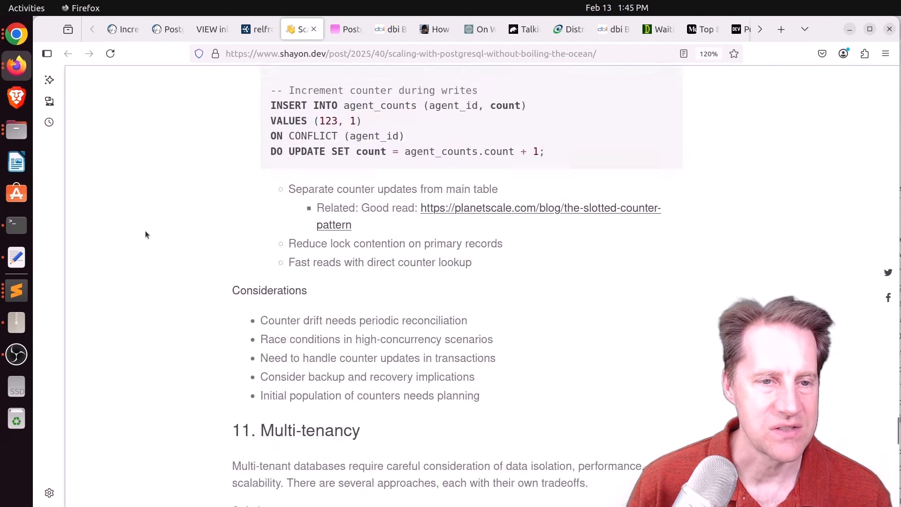
pyautogui.scroll(-3)
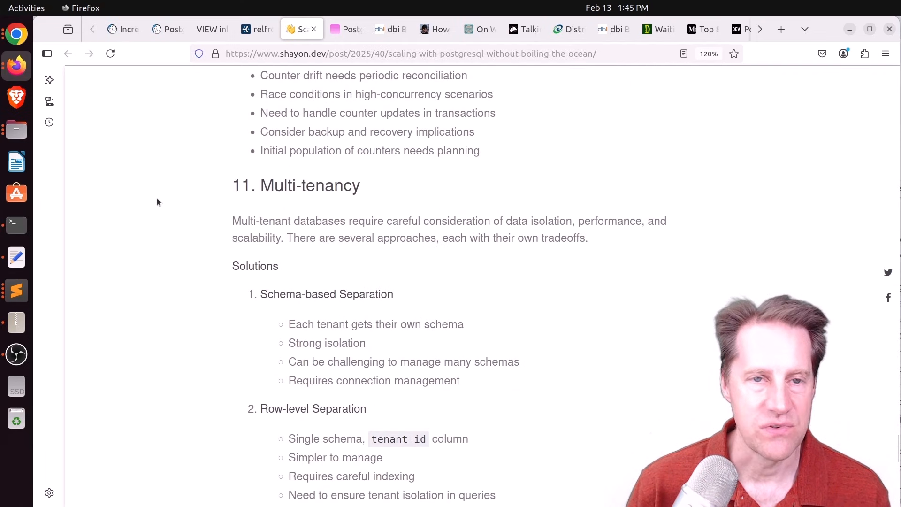
pyautogui.scroll(-3)
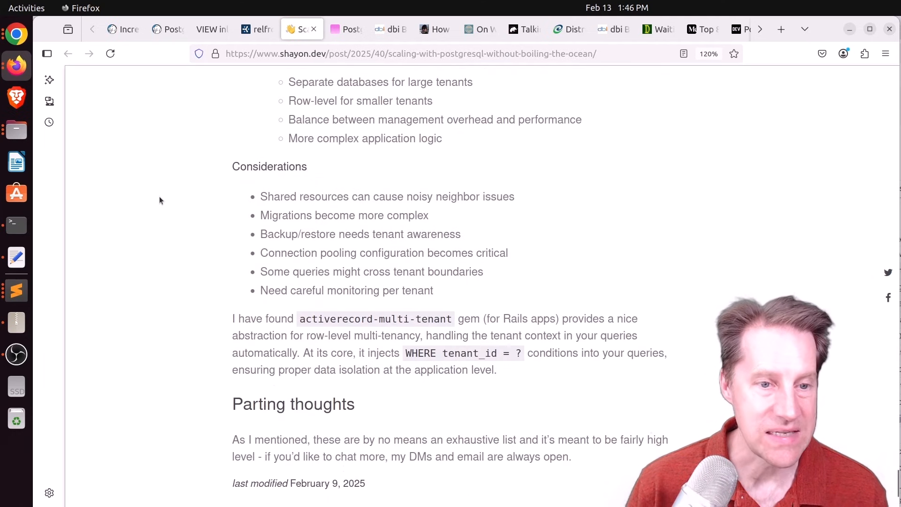
pyautogui.scroll(-3)
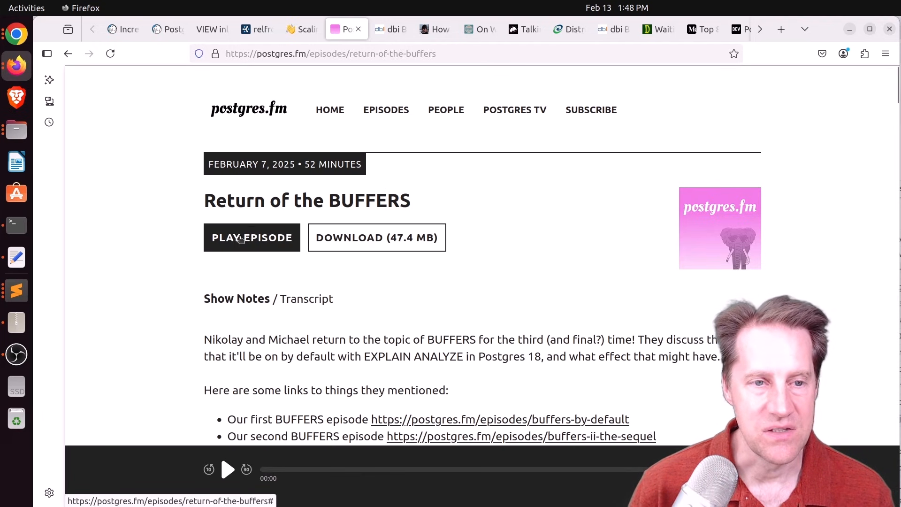
# Scroll the Return of the BUFFERS episode page to its video, then switch to the dbi services tab.
pyautogui.scroll(-3)
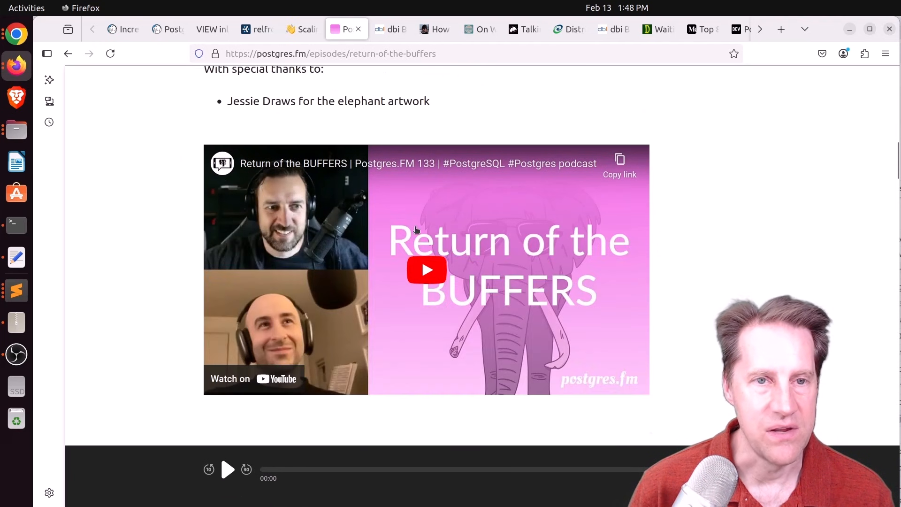
pyautogui.click(391, 29)
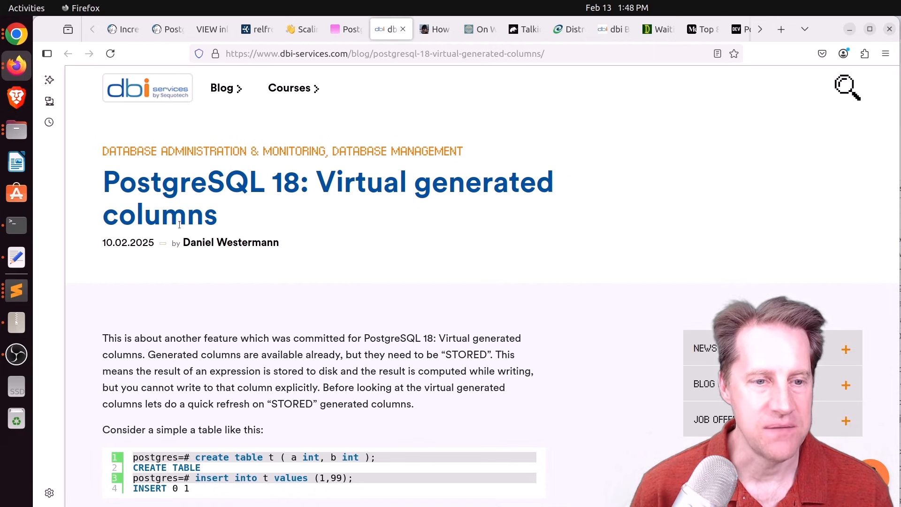
# Scroll through the PostgreSQL 18 virtual generated columns article past the virtual column d example.
pyautogui.scroll(-3)
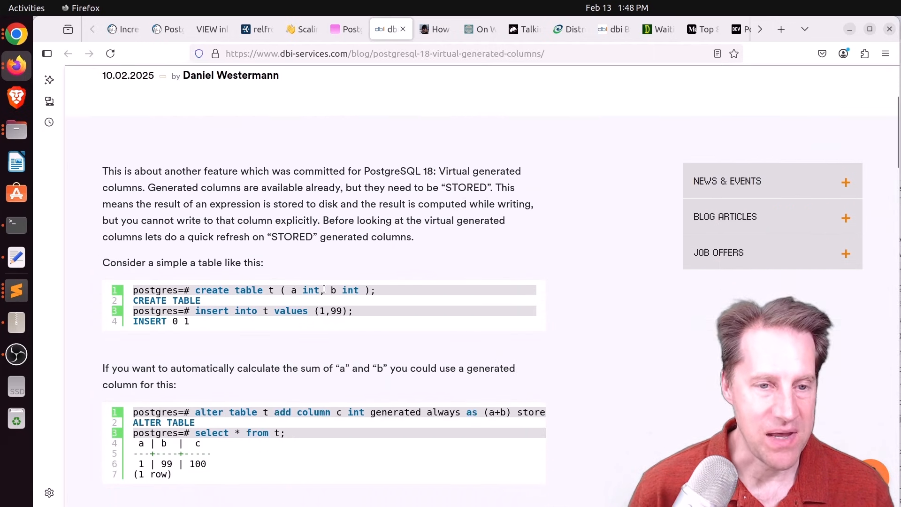
pyautogui.scroll(-3)
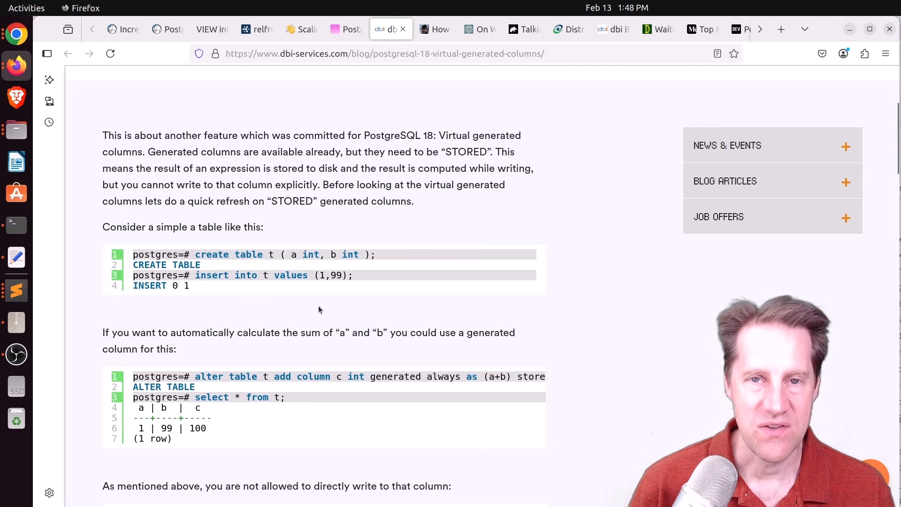
pyautogui.moveTo(323, 311)
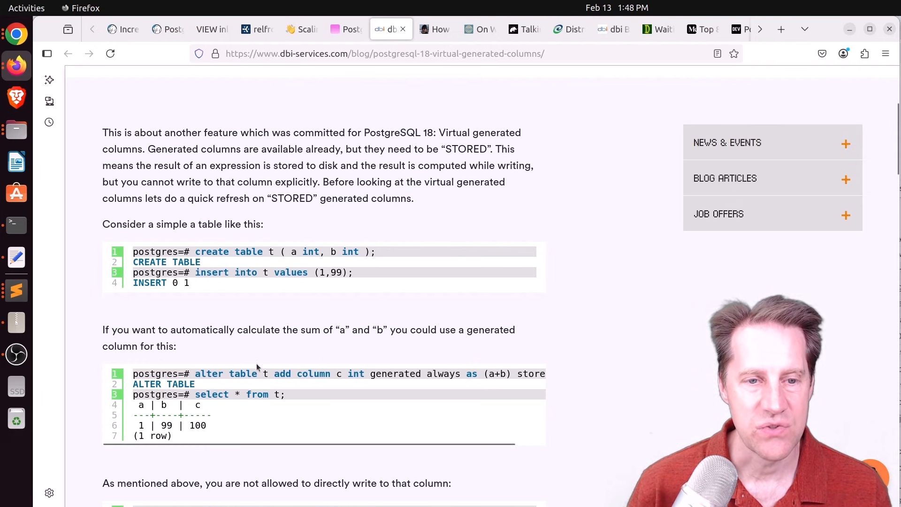
pyautogui.scroll(-3)
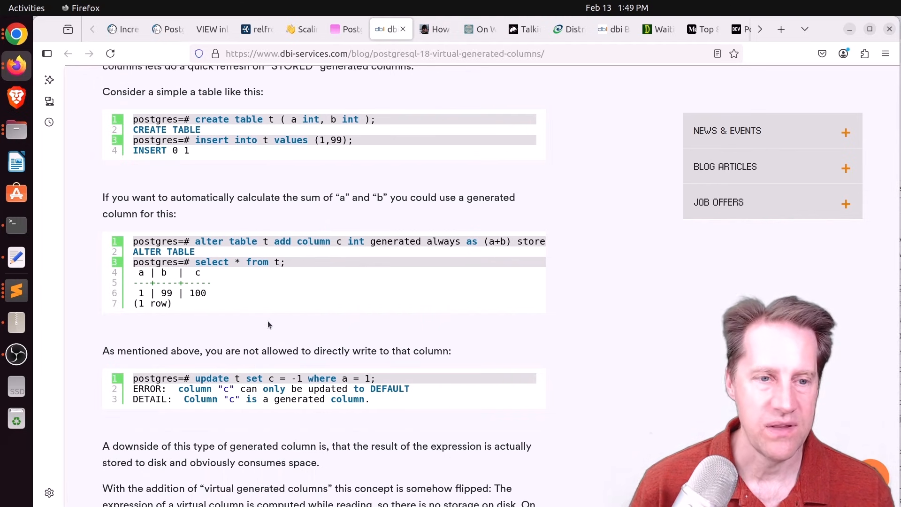
pyautogui.scroll(-3)
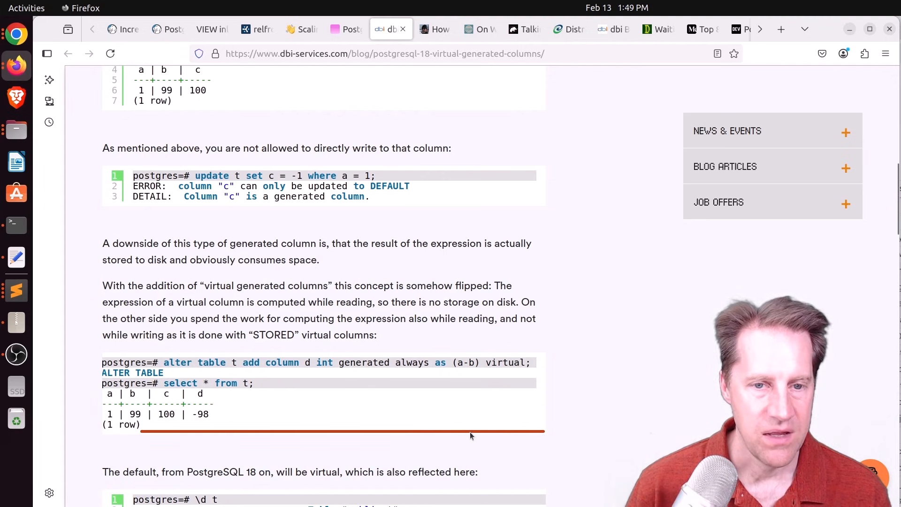
pyautogui.scroll(-3)
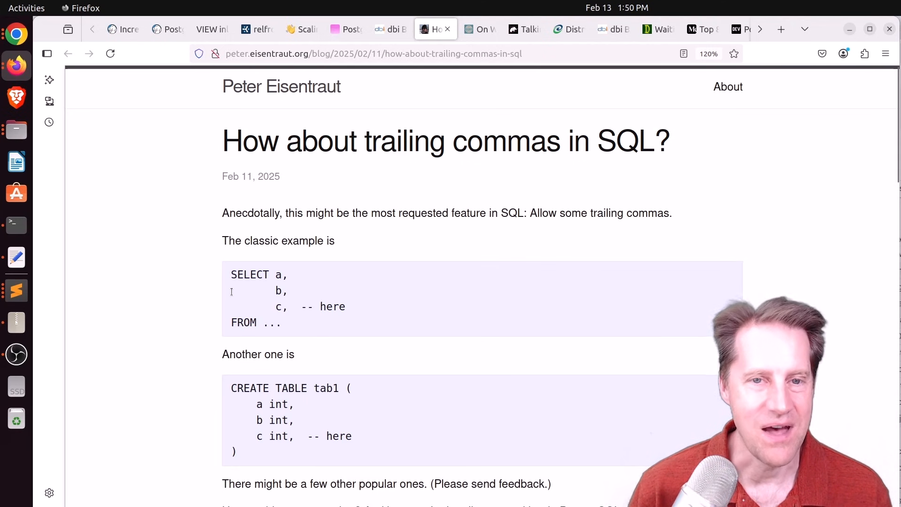
# Read the trailing commas in SQL post to its end, then switch to the Software and Booz tab.
pyautogui.scroll(-3)
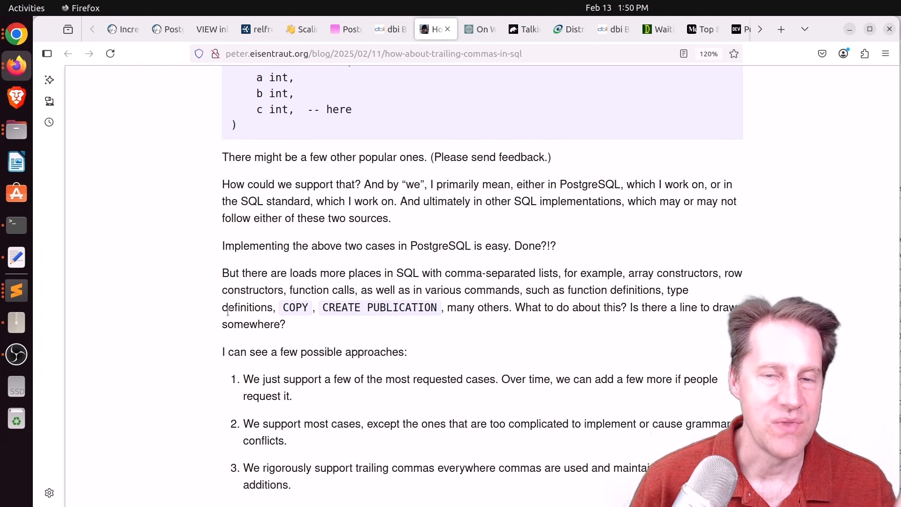
pyautogui.scroll(-3)
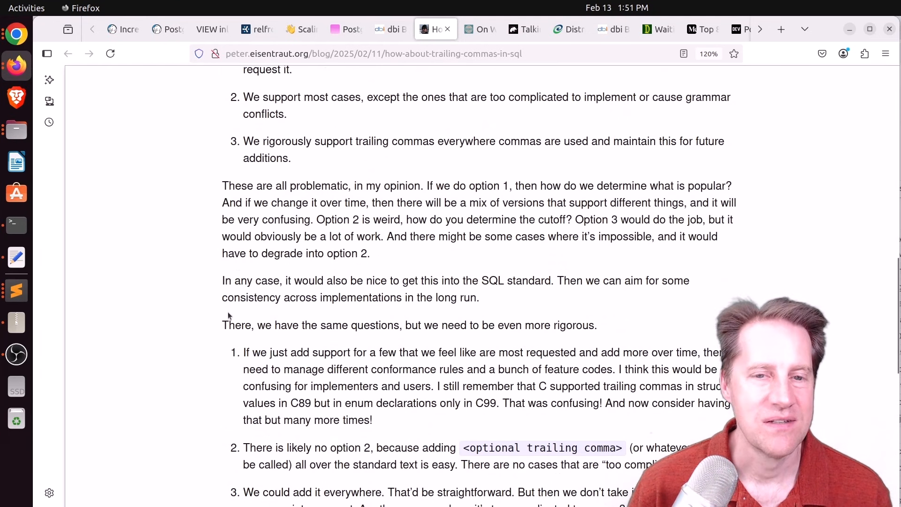
pyautogui.scroll(-3)
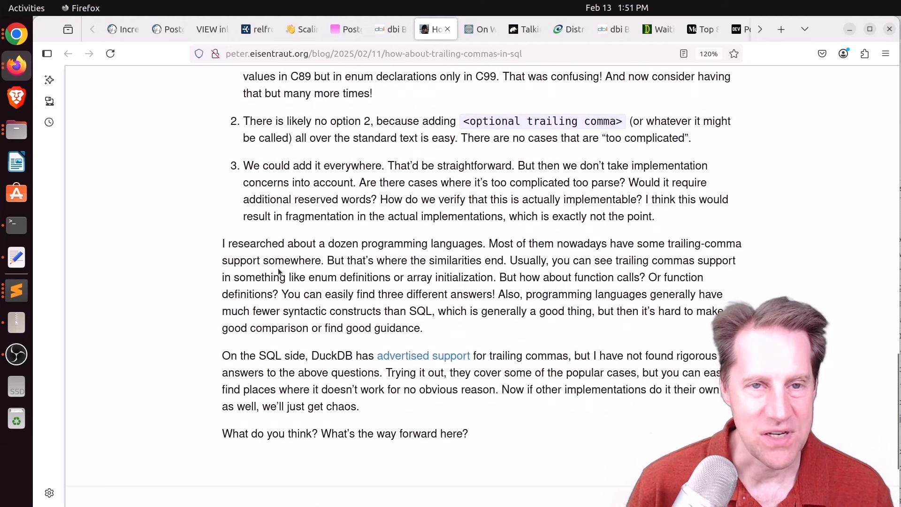
pyautogui.click(479, 29)
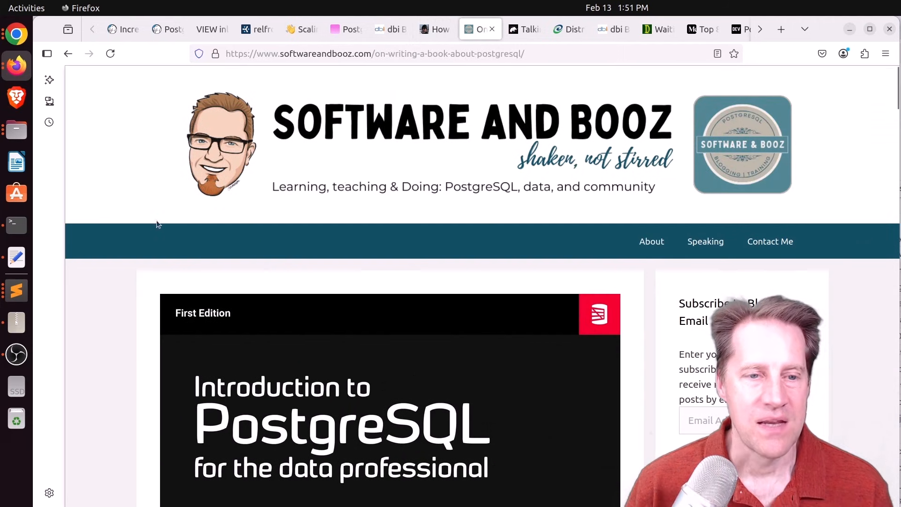
# Scroll the PostgreSQL book post past the Simple Talks recording, then switch to the Talking Postgres tab.
pyautogui.scroll(-3)
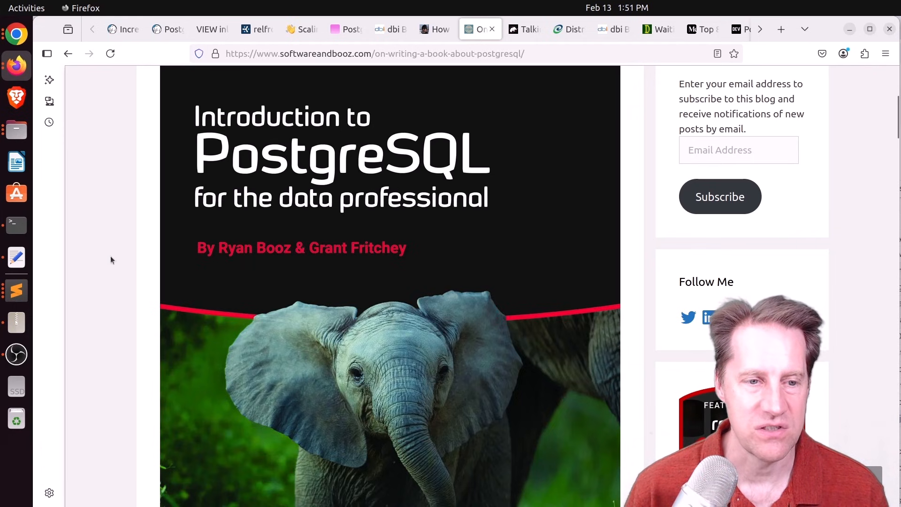
pyautogui.scroll(-3)
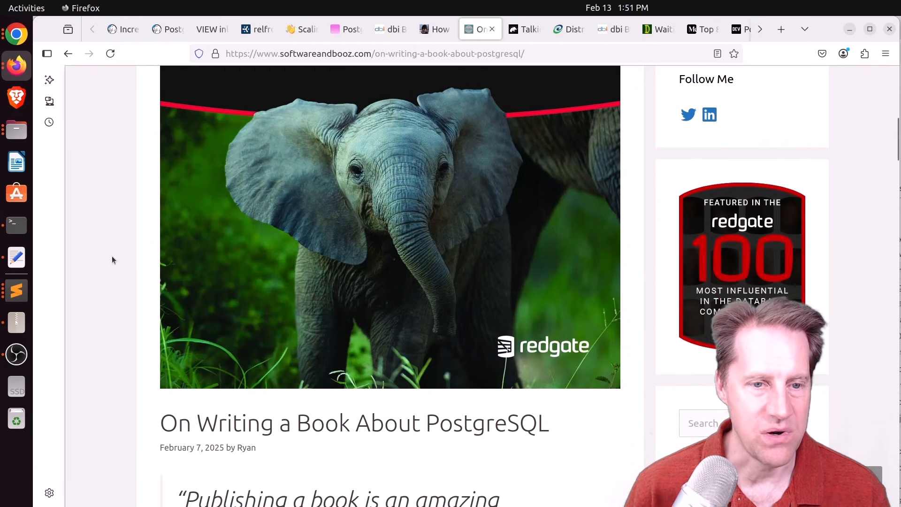
pyautogui.scroll(-3)
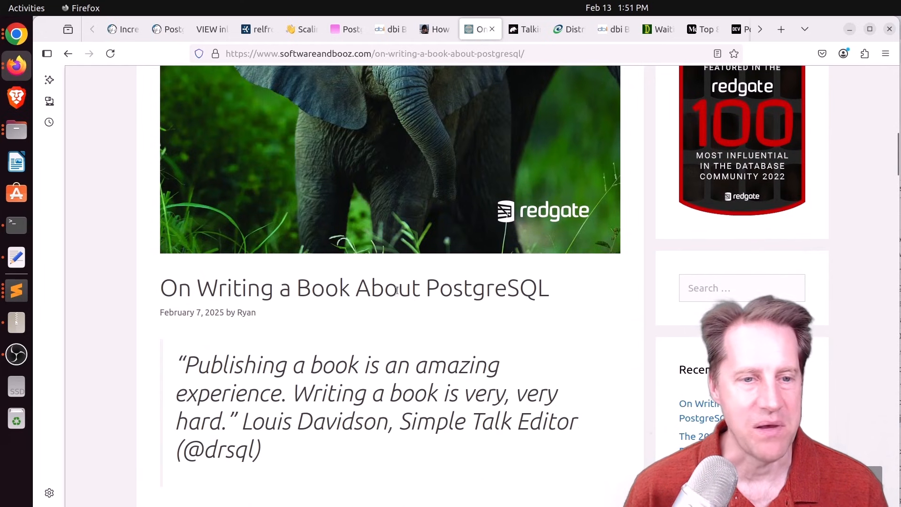
pyautogui.scroll(-3)
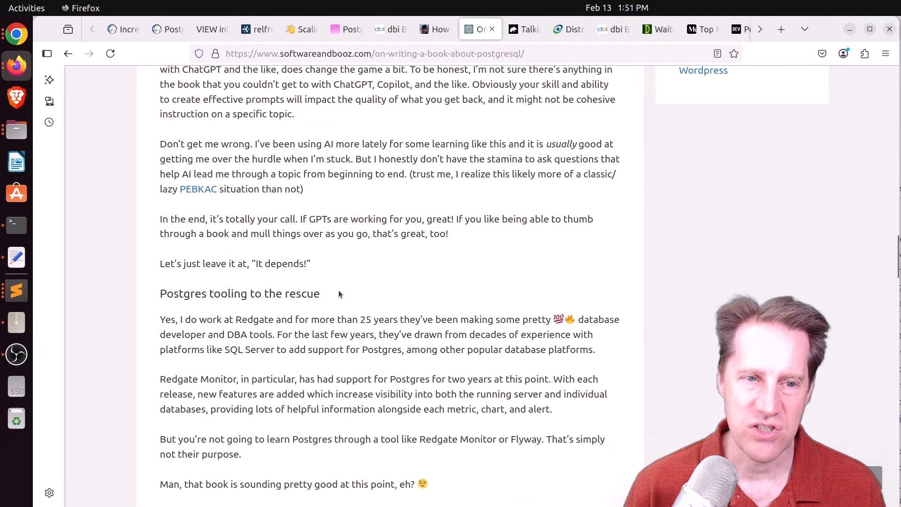
pyautogui.scroll(-3)
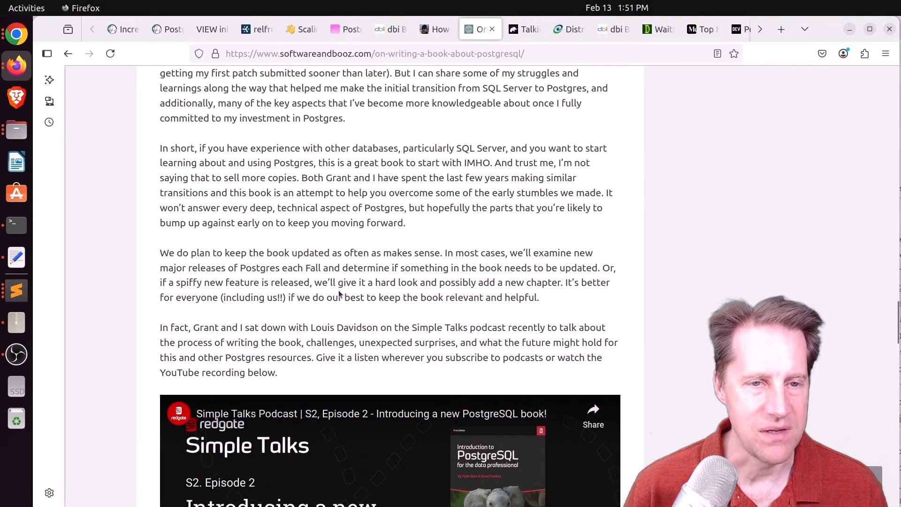
pyautogui.scroll(-3)
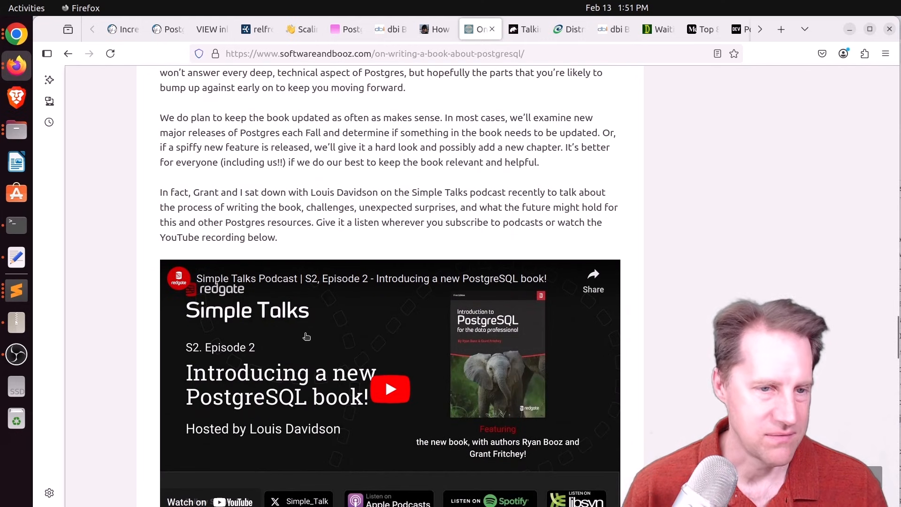
pyautogui.scroll(-3)
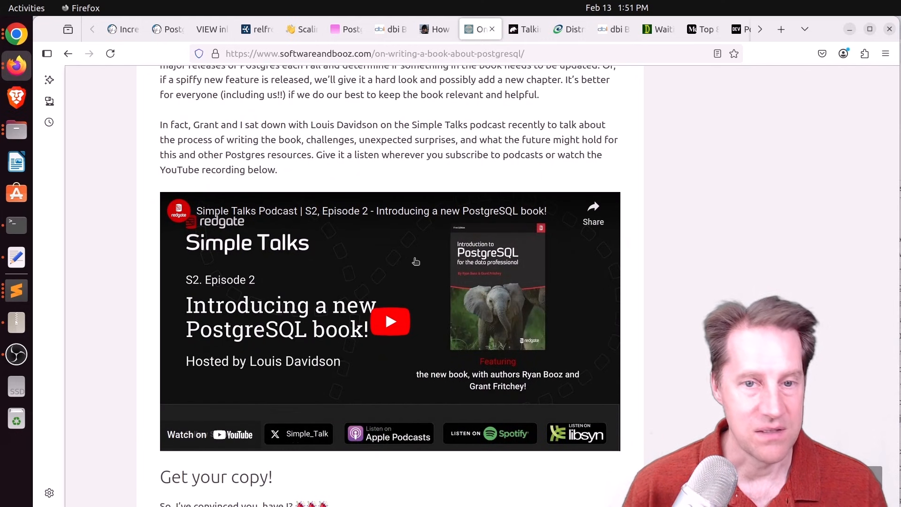
pyautogui.scroll(3)
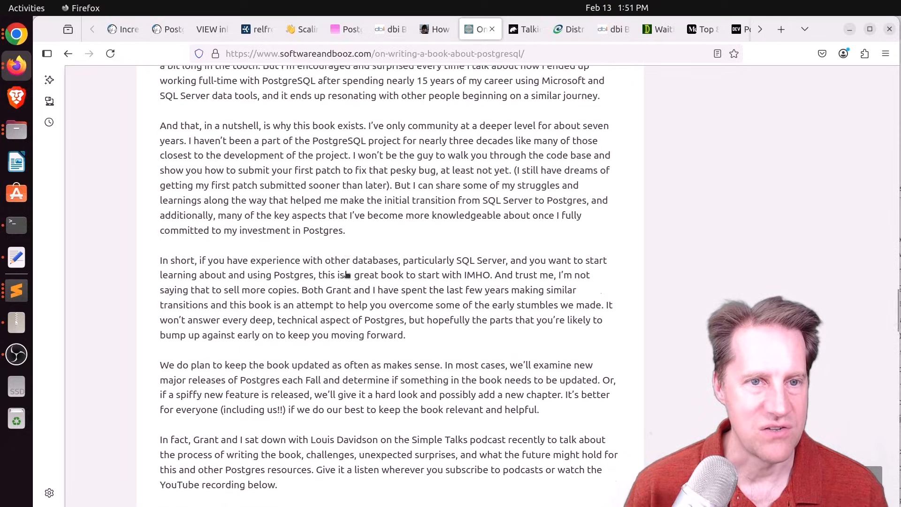
pyautogui.click(520, 29)
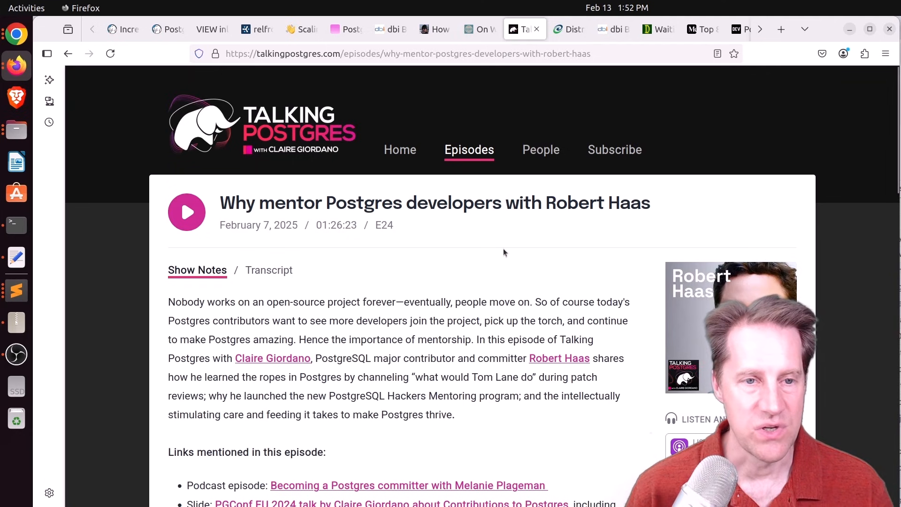
# Read the Citus 13 post through its JSON_TABLE examples, then switch to the Scaling PostgreSQL courses tab.
pyautogui.click(569, 29)
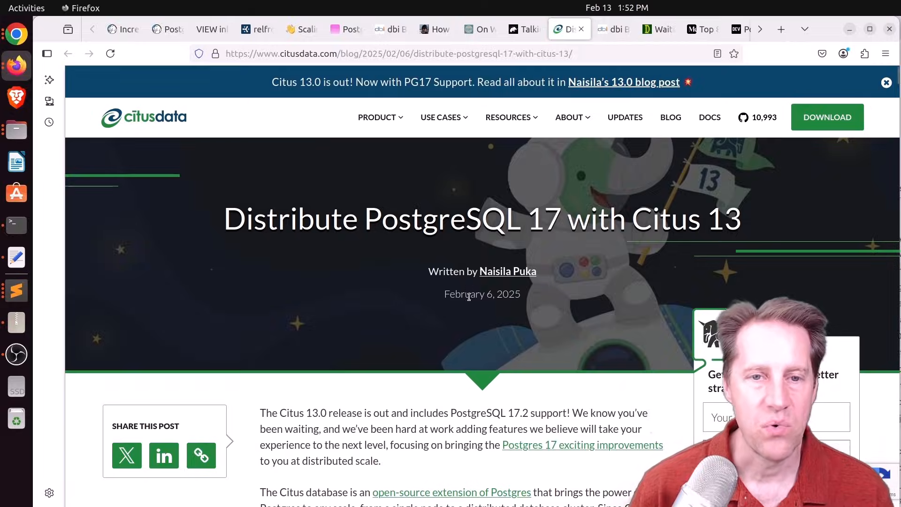
pyautogui.scroll(-3)
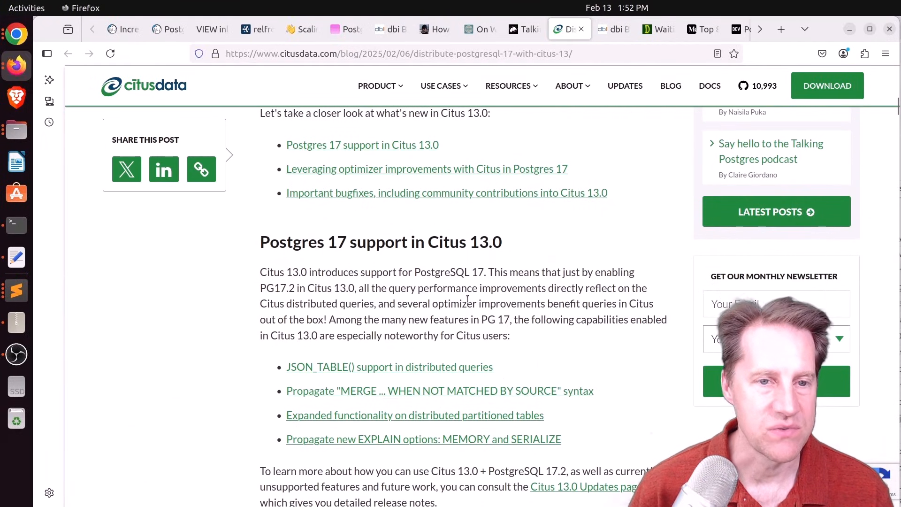
pyautogui.scroll(-3)
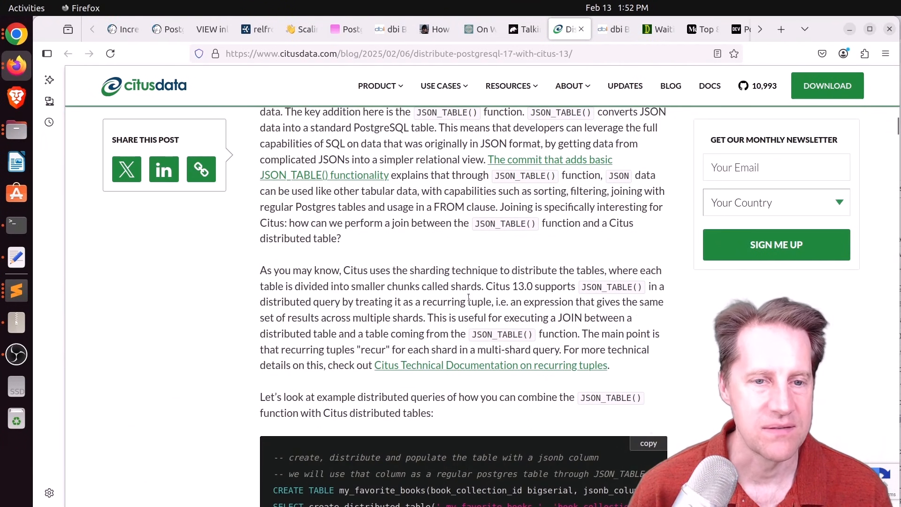
pyautogui.scroll(-3)
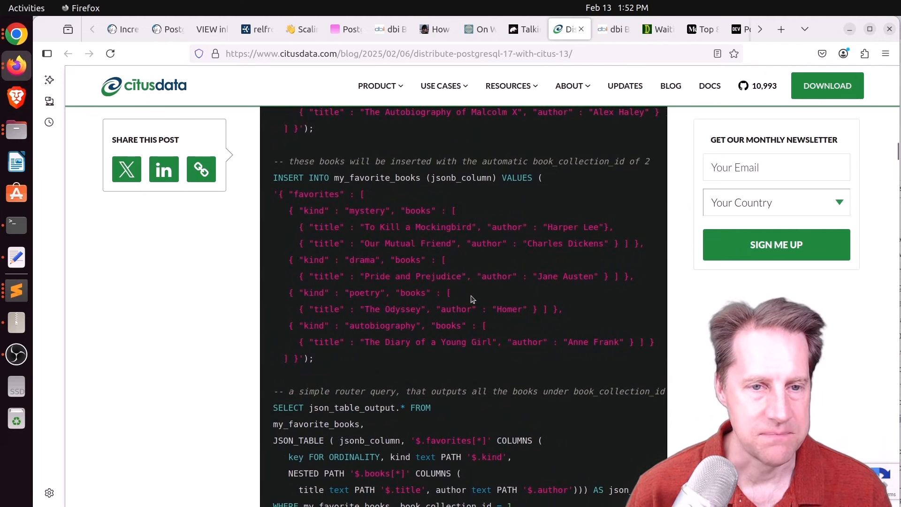
pyautogui.click(723, 29)
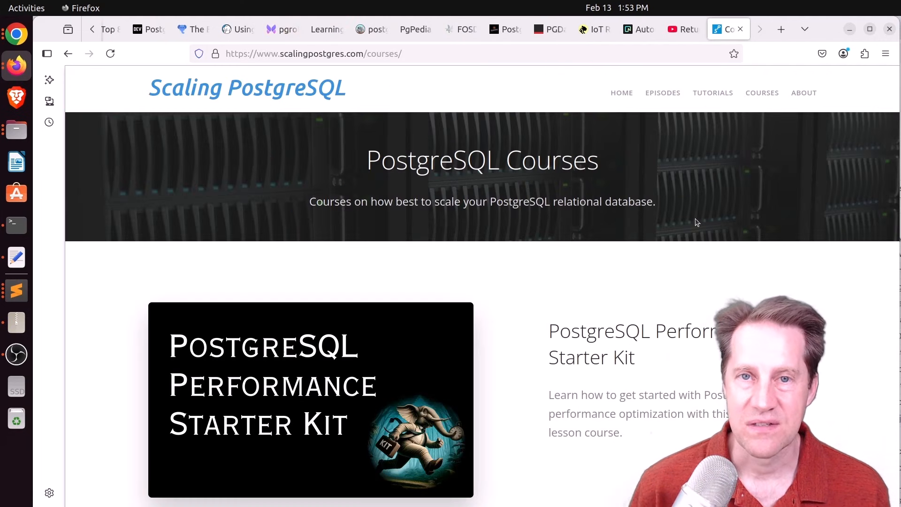